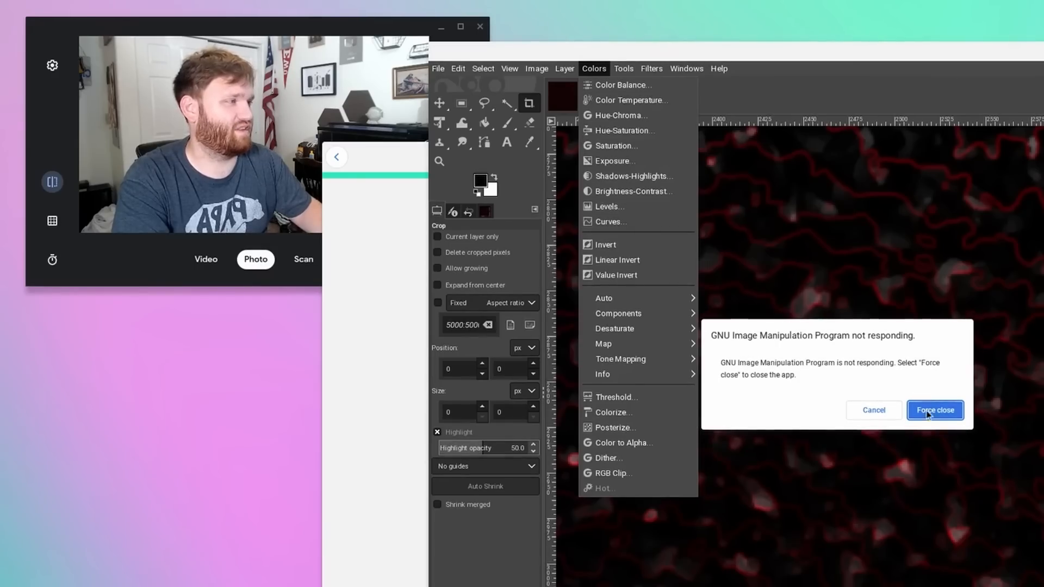
Force close the frozen GIMP image editor from the 'not responding' dialog.
left_click(934, 410)
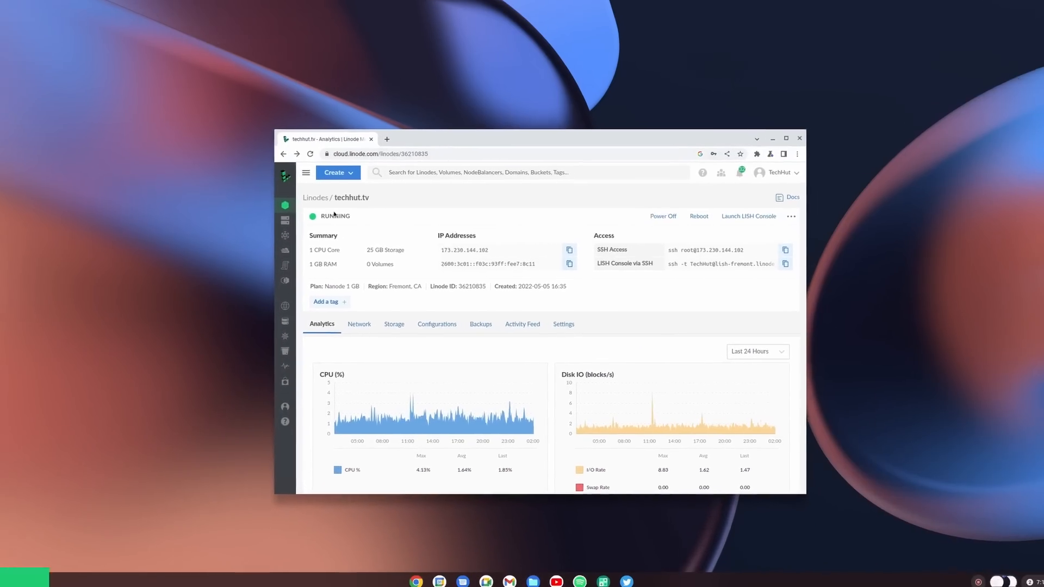
Begin a new Linode via Create > Linode, leaving Debian 11 as the image.
left_click(785, 138)
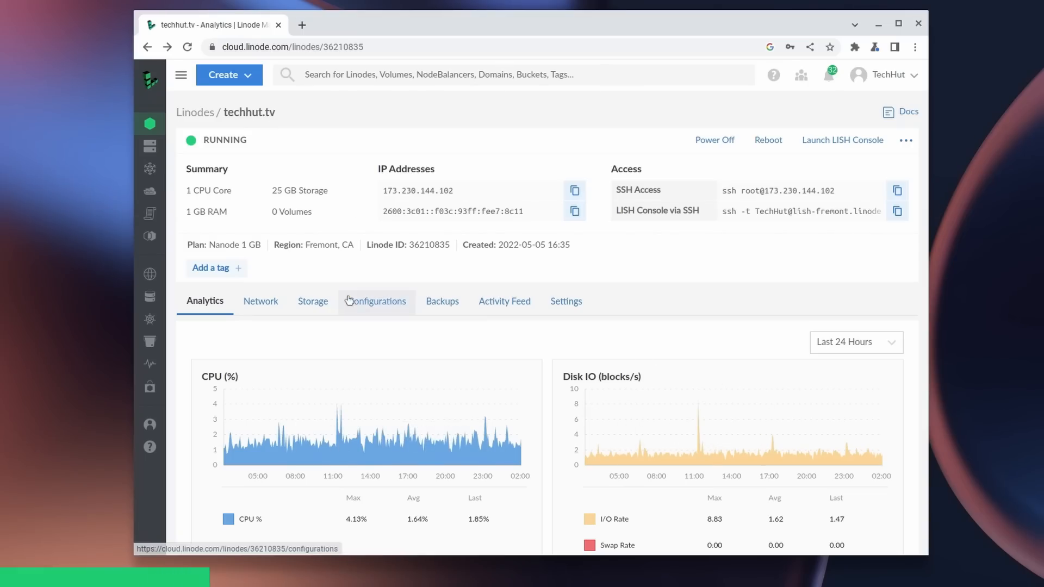
left_click(229, 75)
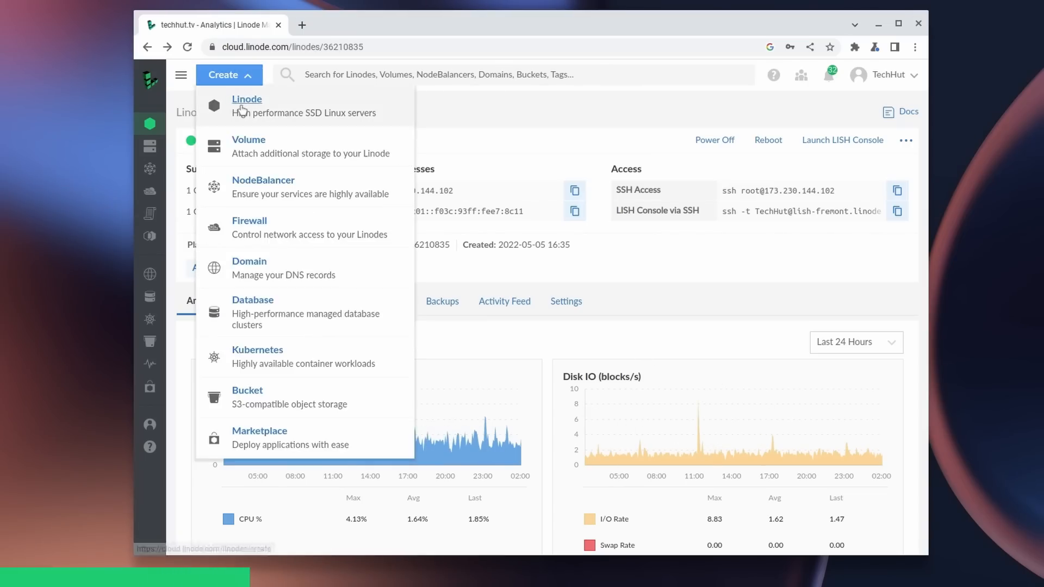
left_click(246, 99)
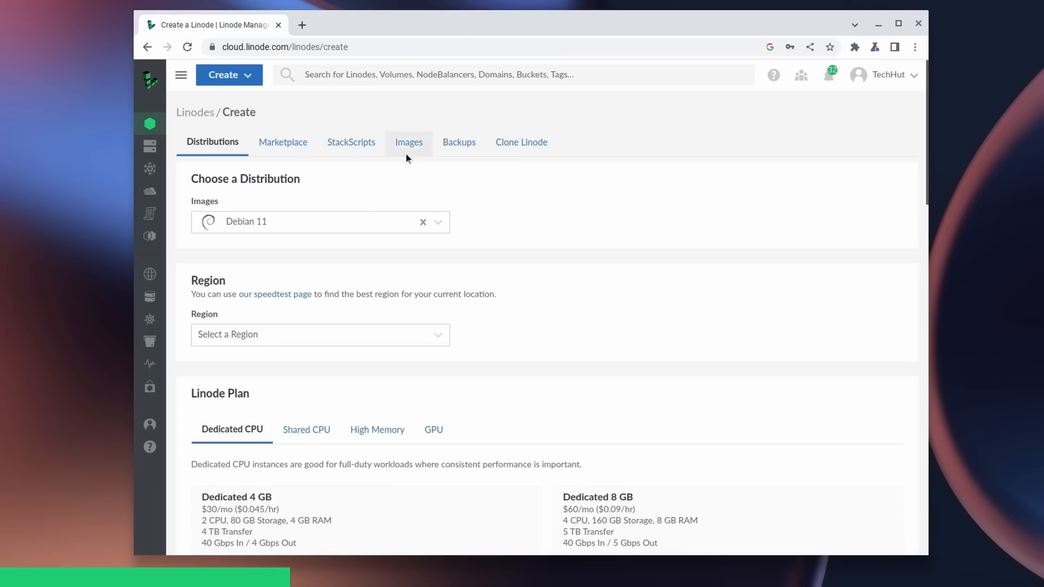
left_click(320, 221)
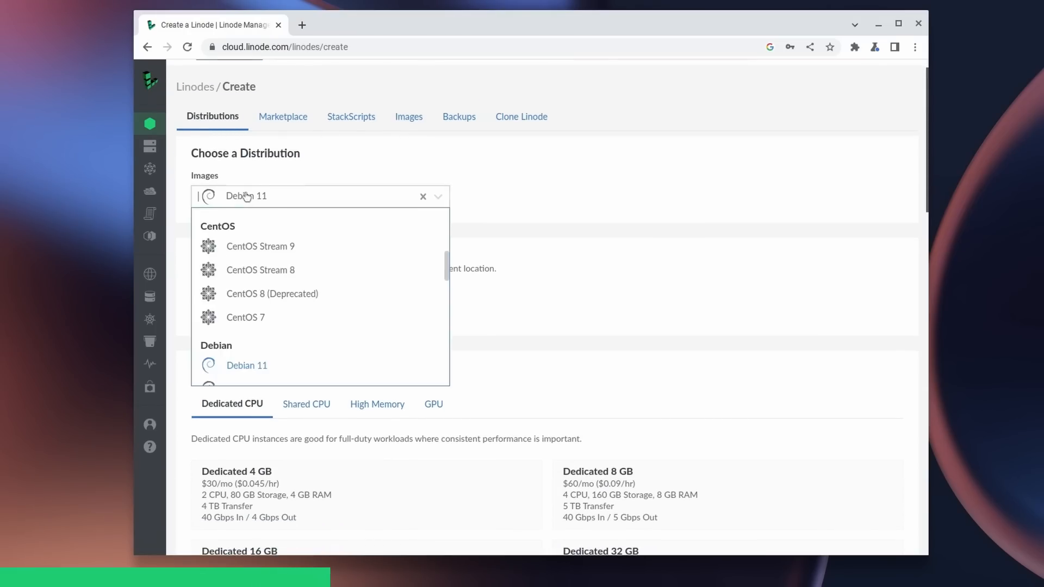
scroll("down", 3)
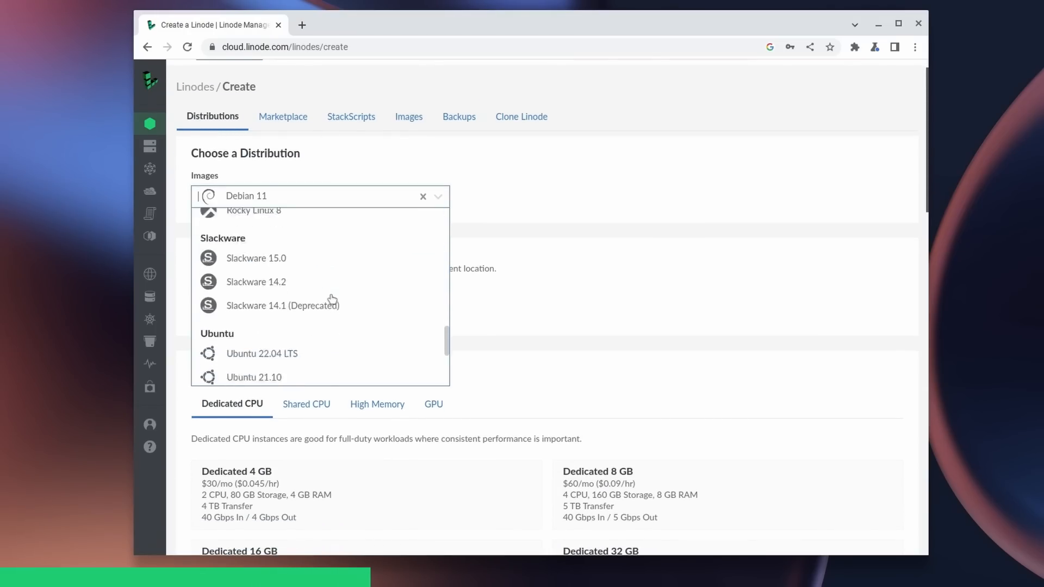
left_click(347, 239)
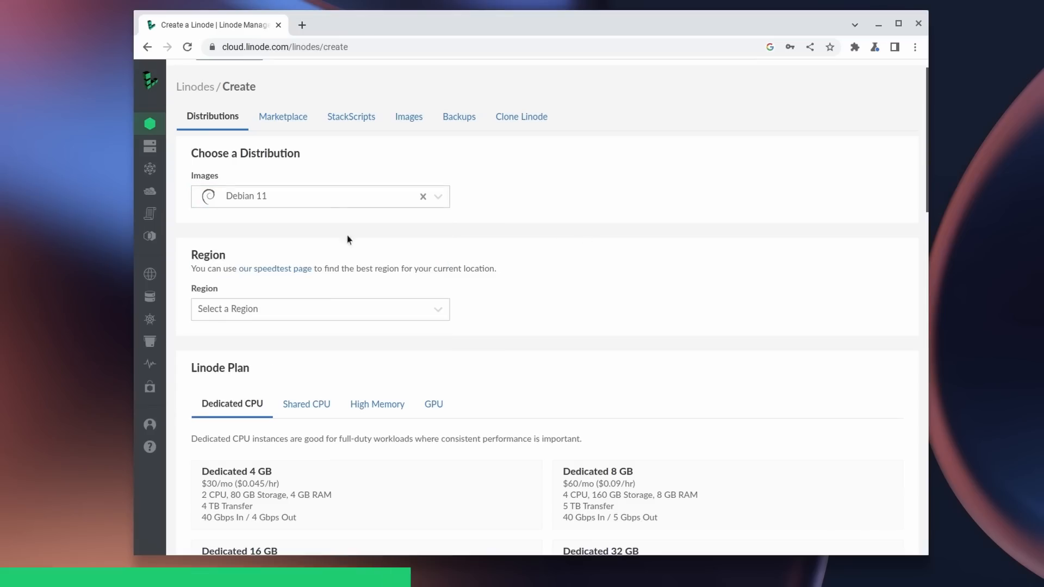
Review Shared CPU plans, then browse Marketplace apps such as WordPress and Nextcloud.
left_click(319, 308)
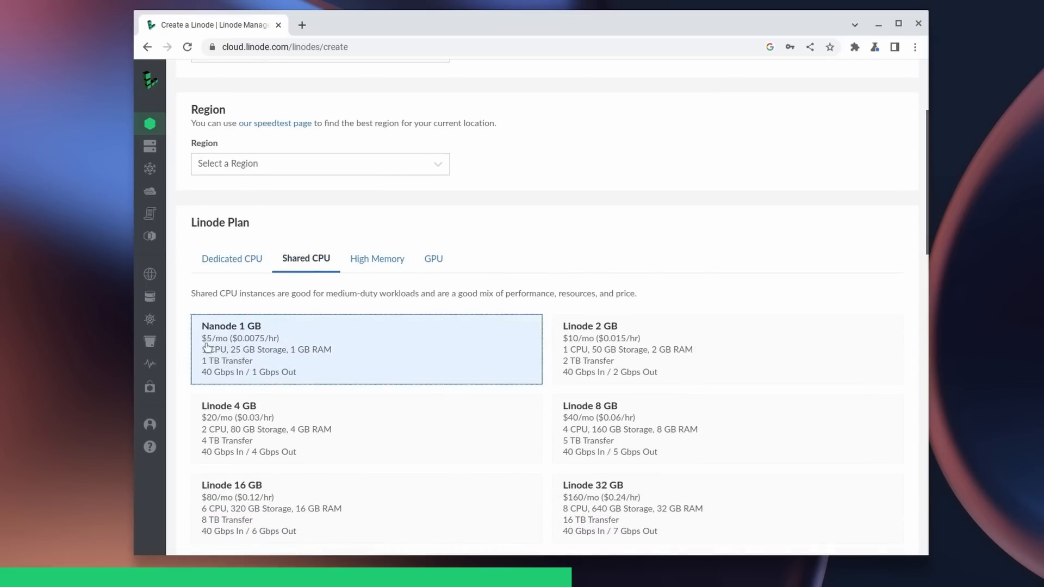
mouse_move(413, 306)
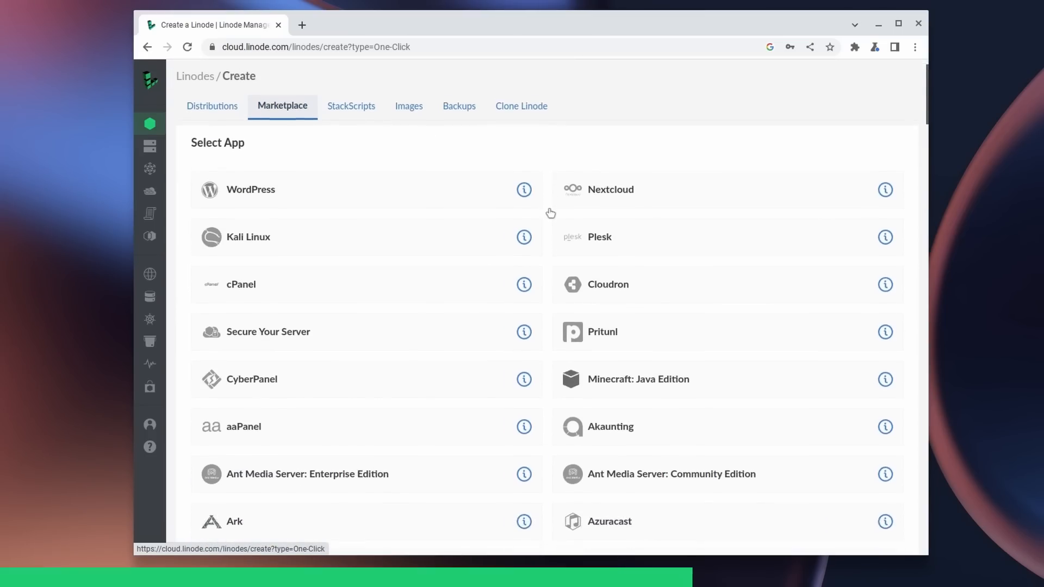
scroll("down", 3)
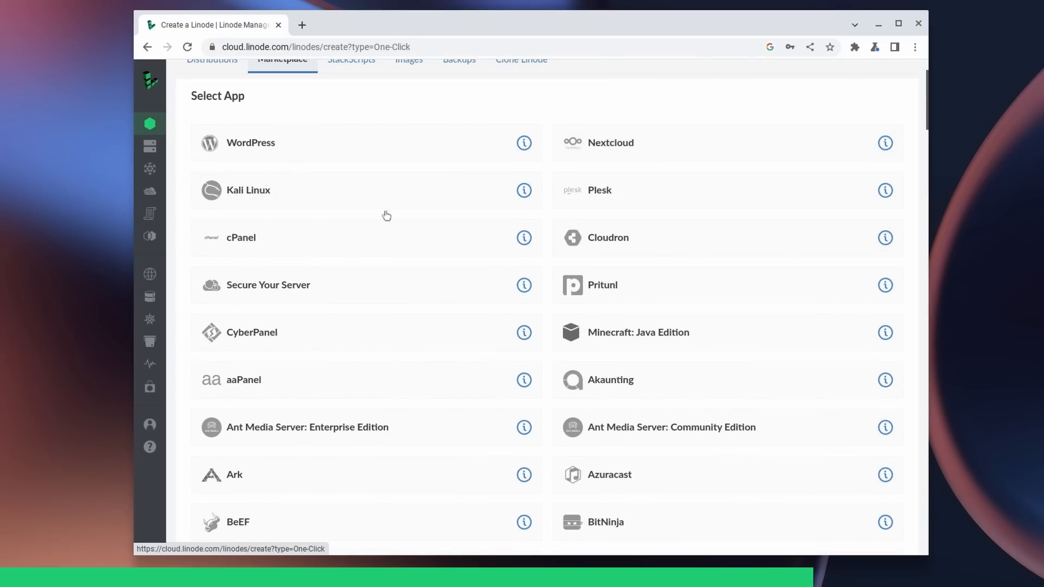
scroll("down", 3)
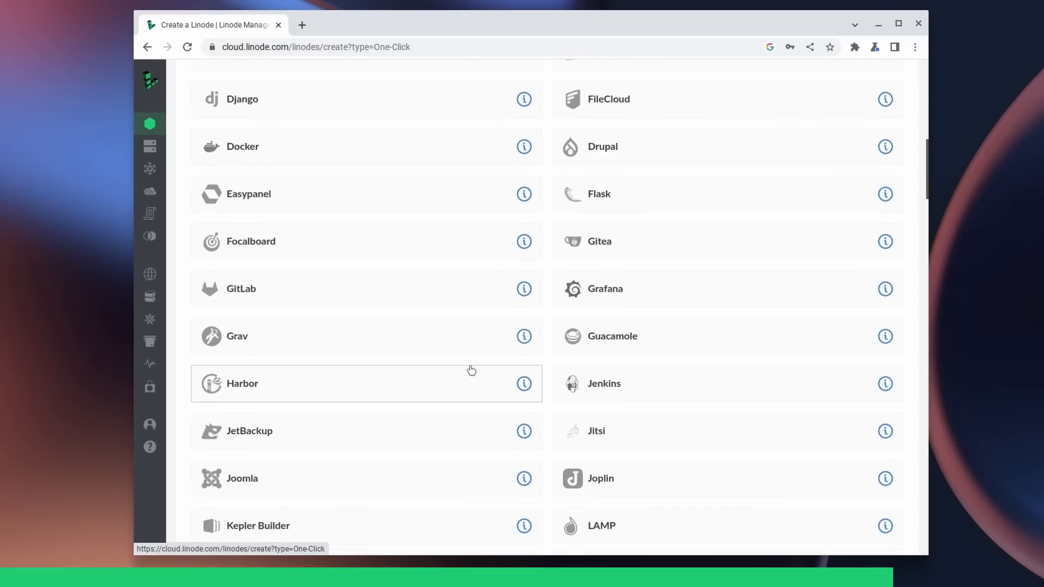
scroll("down", 3)
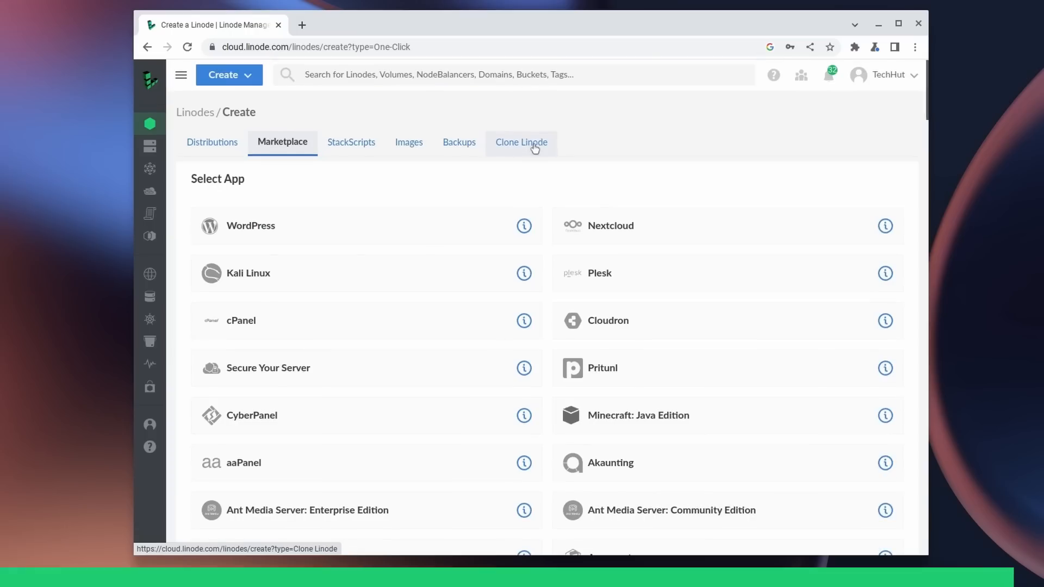
mouse_move(439, 187)
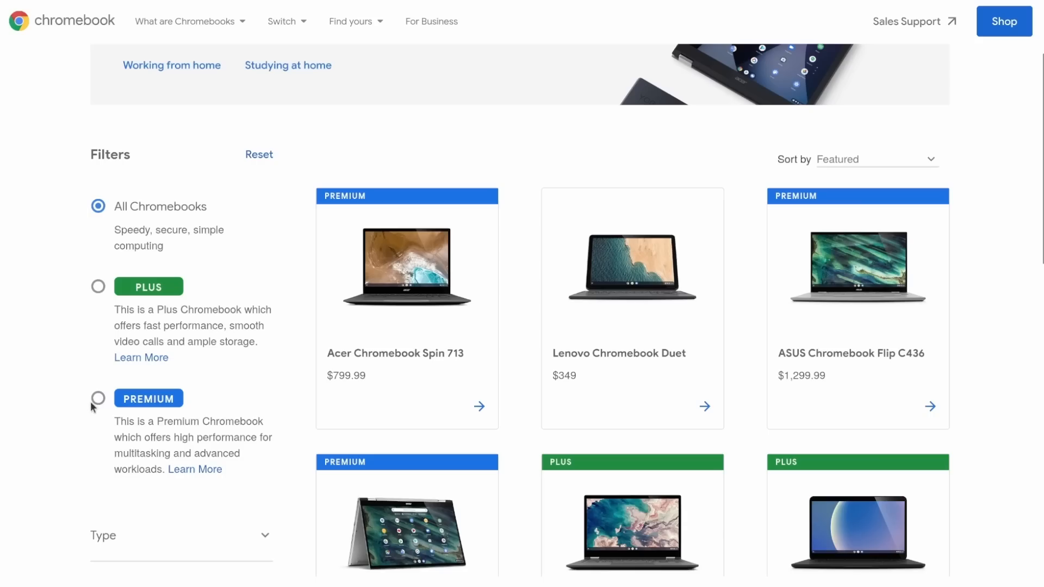
Open the Chrome OS Flex Help 'Known issues' article.
left_click(98, 398)
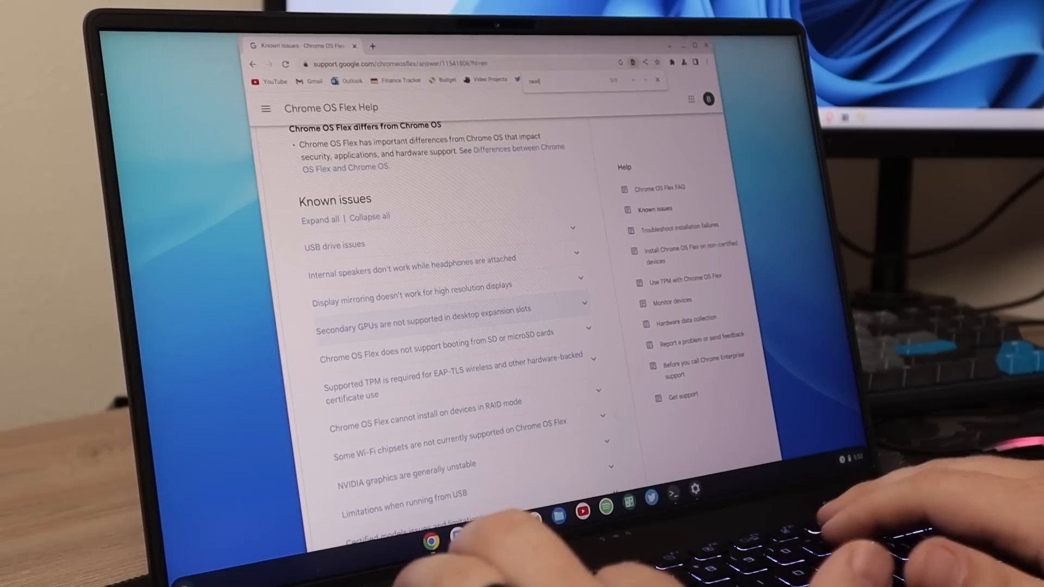
Search the known issues for 'RAID', then scroll the 'Install Android apps' help page.
type("RAID")
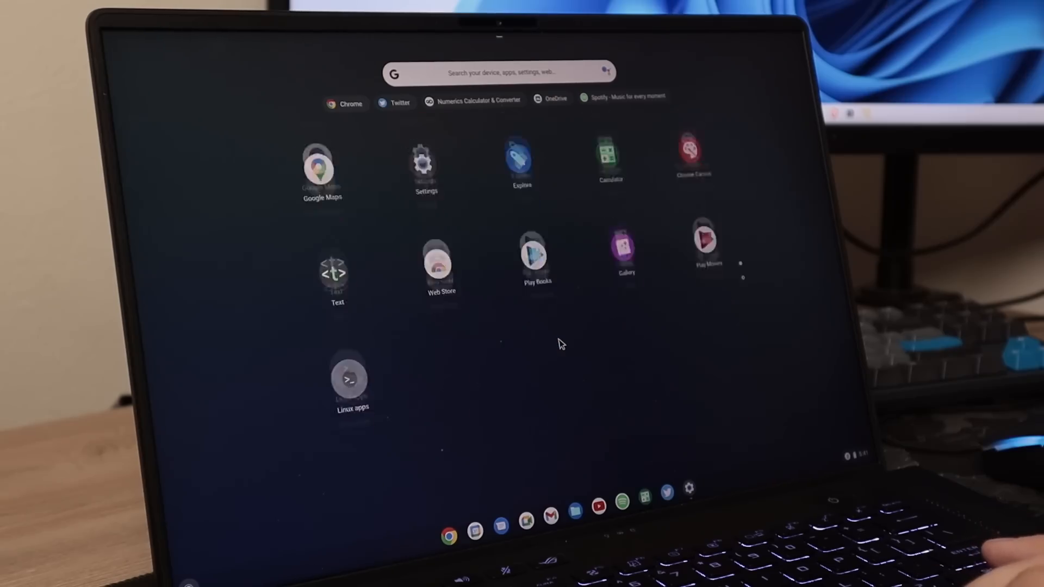
scroll("down", 3)
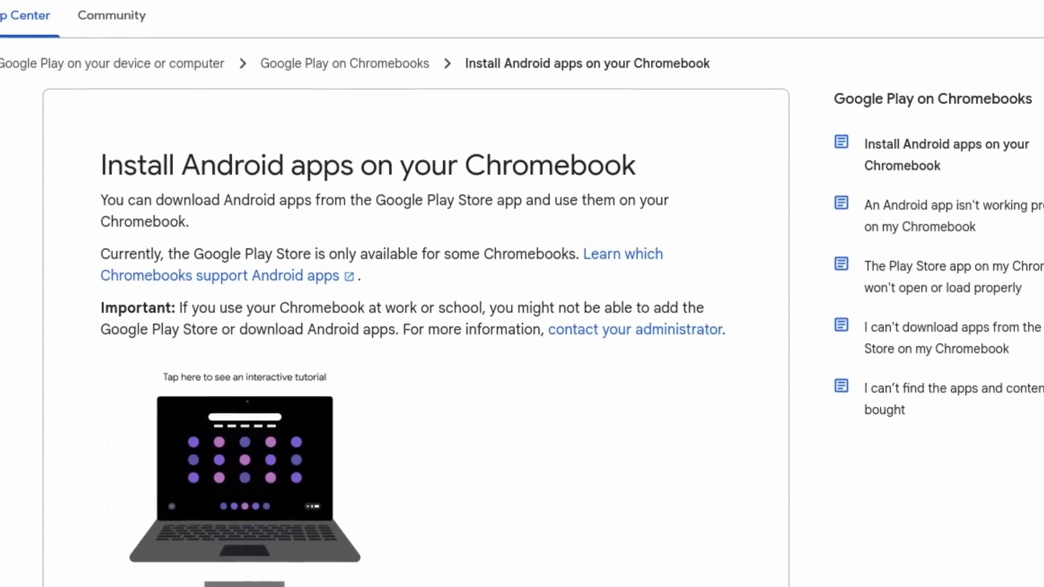
scroll("down", 3)
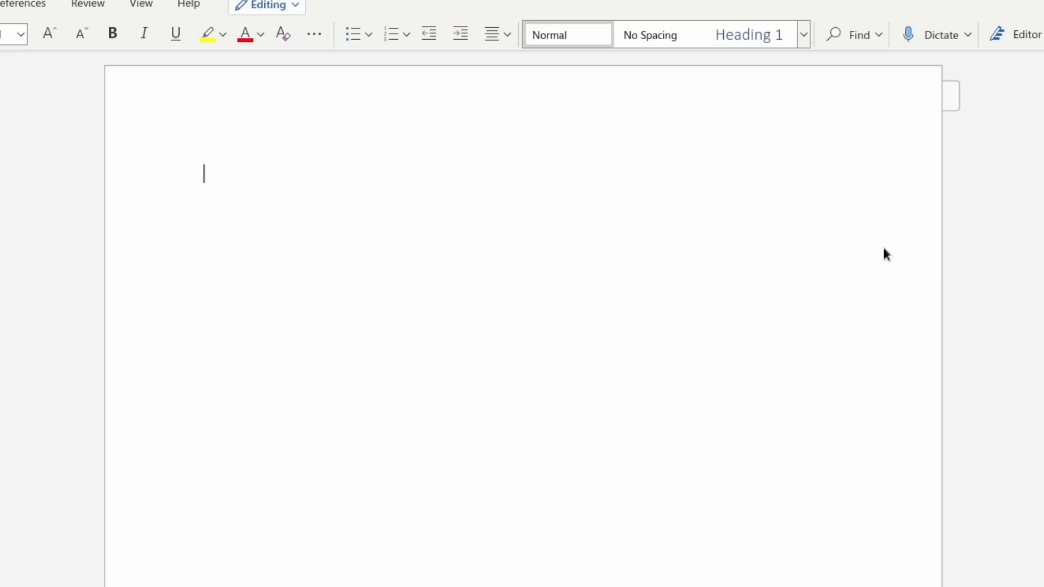
Type 'Let's not even pretend this is a good… to use...' into the document.
type("Let's not even")
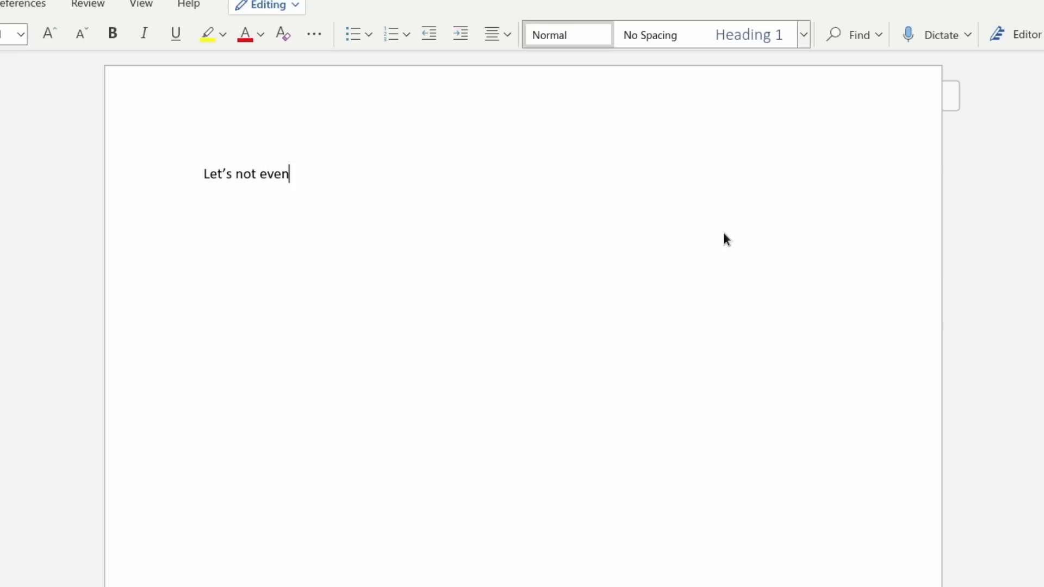
type("pretend this is a goo d")
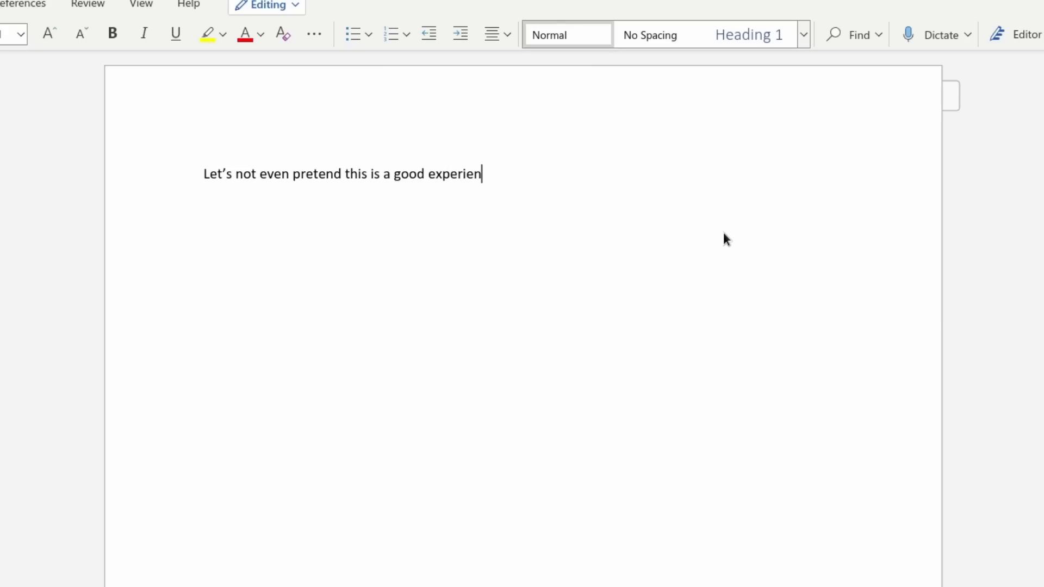
type("ce to use...")
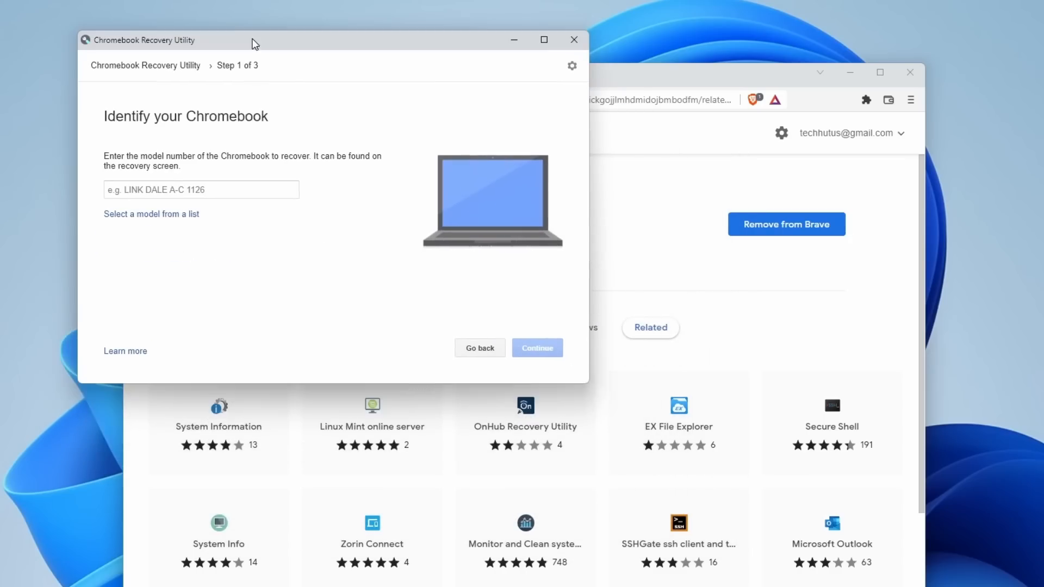
Select Google Chrome OS Flex (Developer-Unstable) as the product to recover.
left_click(151, 213)
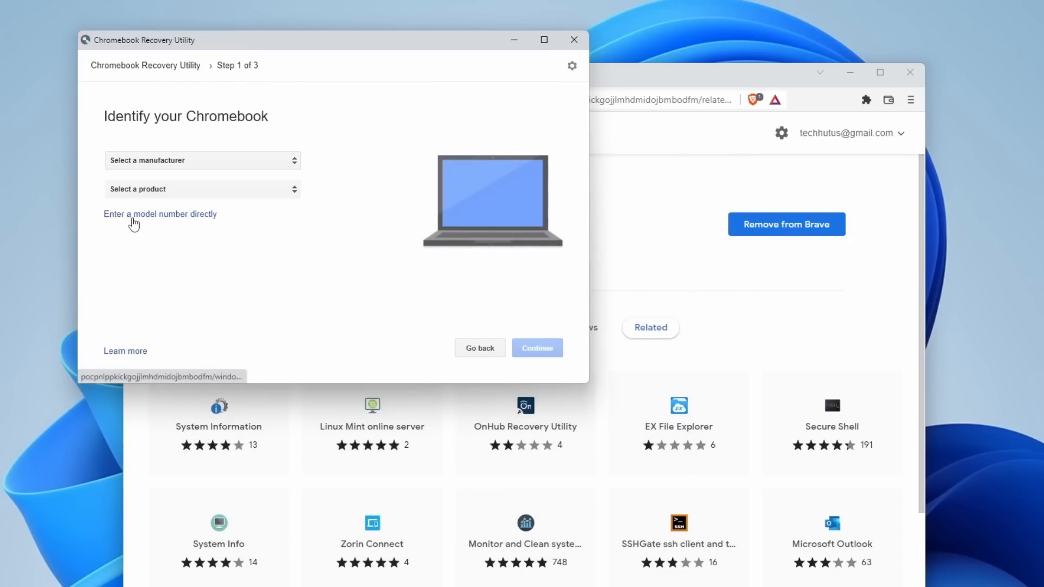
left_click(202, 160)
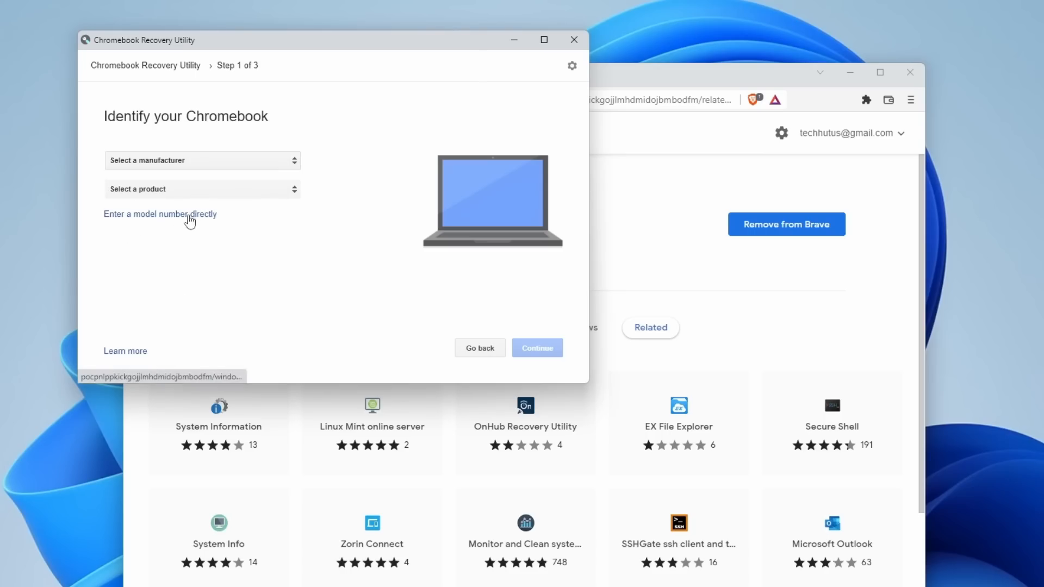
left_click(201, 160)
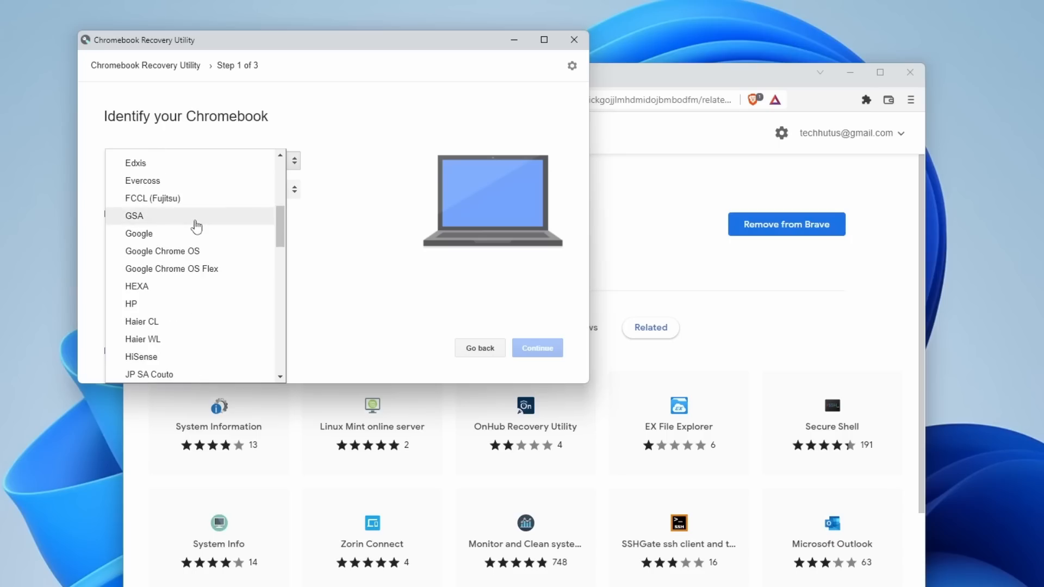
left_click(172, 268)
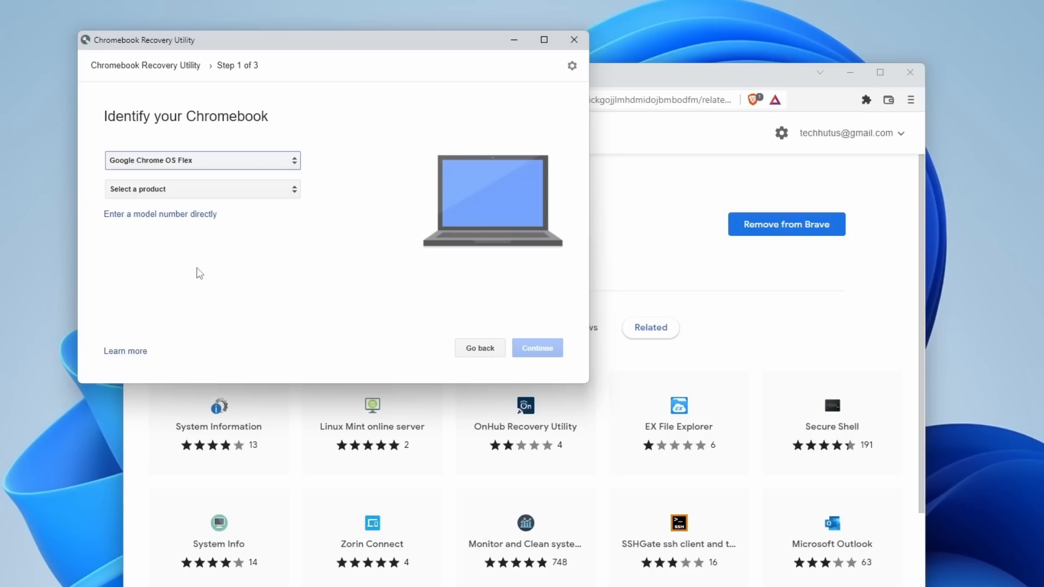
left_click(202, 189)
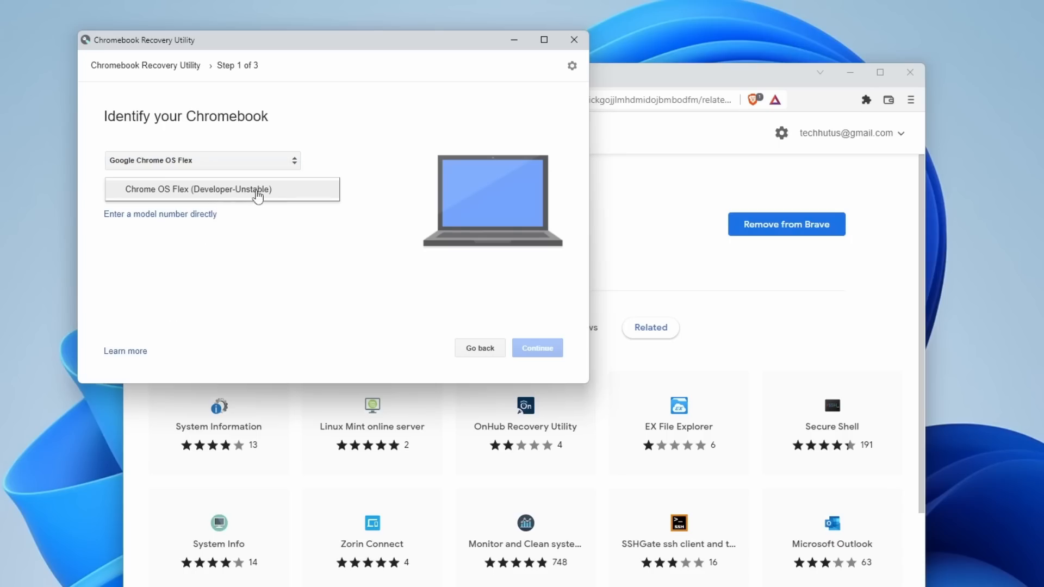
left_click(198, 189)
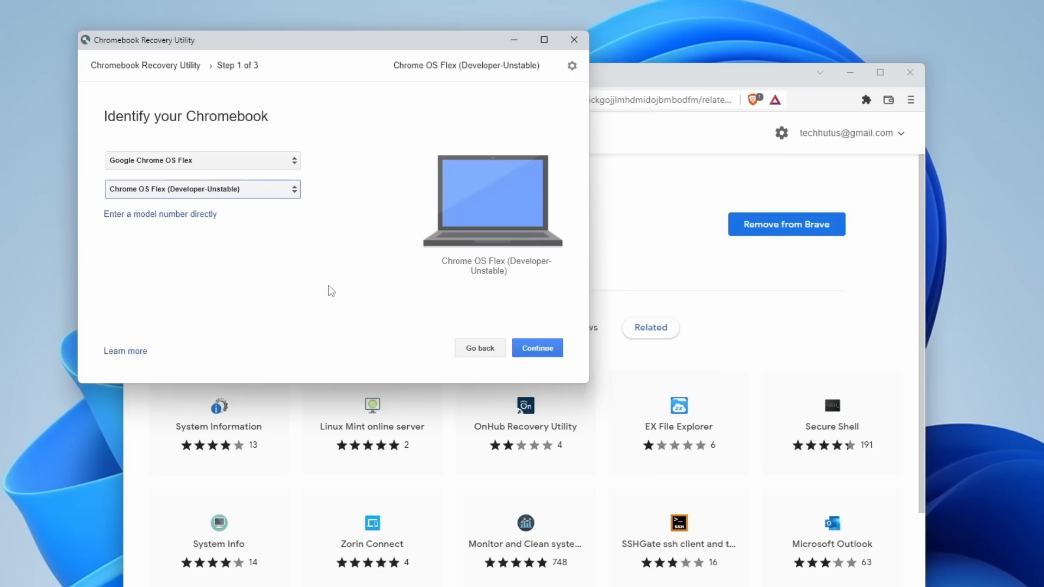
left_click(537, 347)
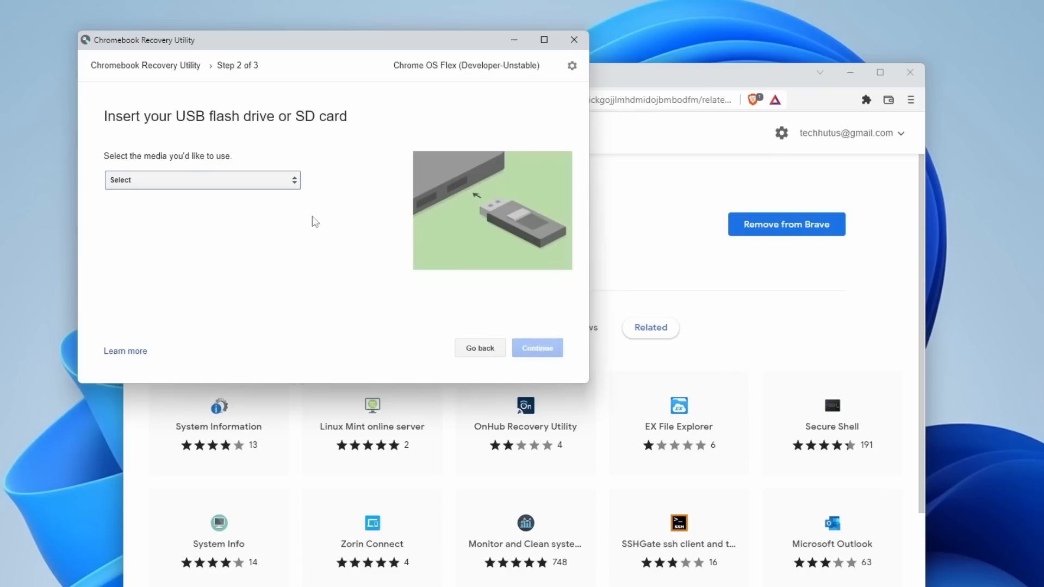
Choose the Kingston DataTraveler 28.9 GB drive and start creating the recovery image.
left_click(202, 180)
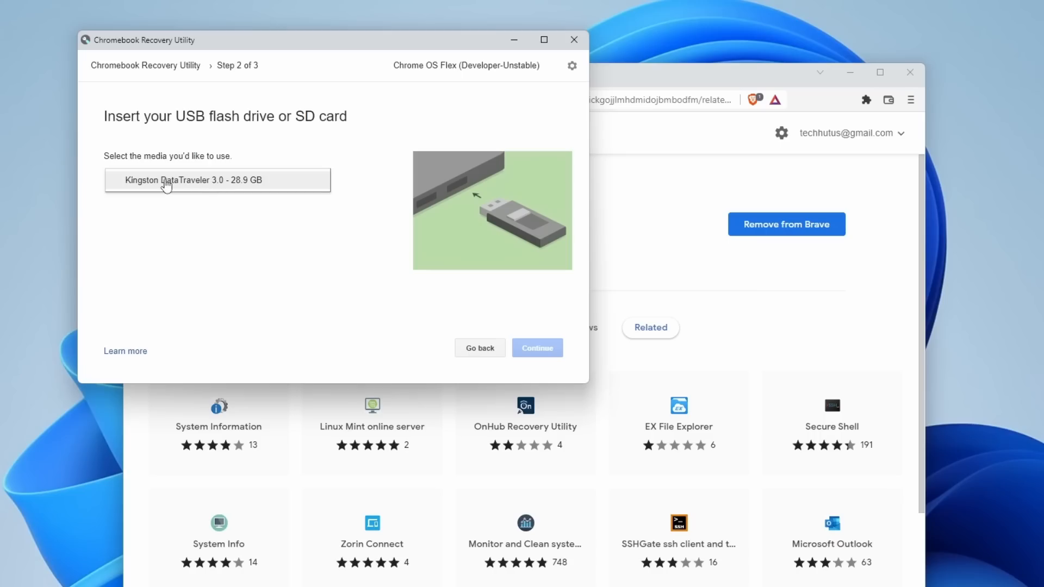
left_click(536, 347)
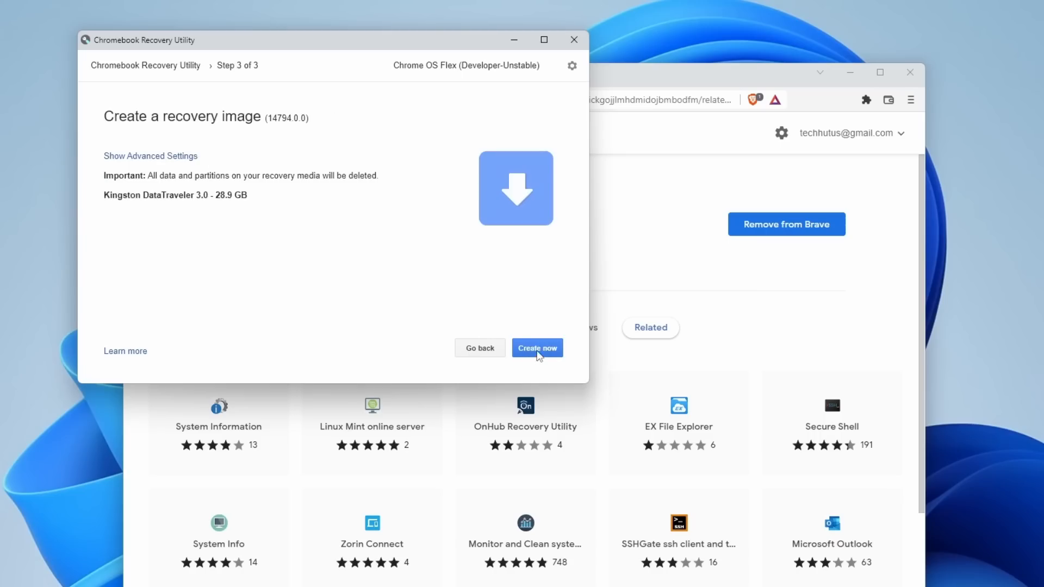
left_click(536, 347)
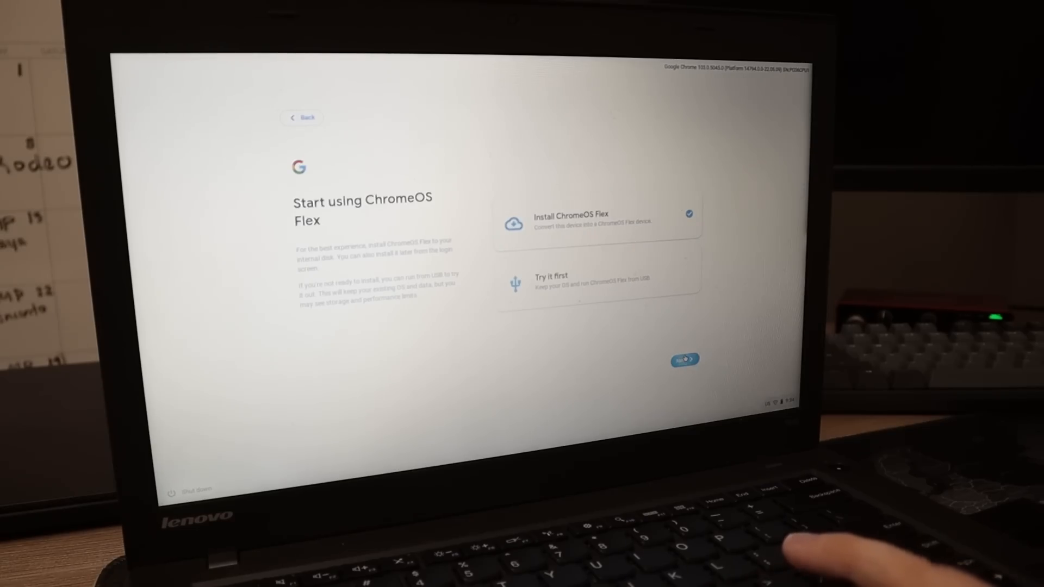
Install ChromeOS Flex on the Lenovo laptop, confirming its hard drive will be erased.
left_click(684, 358)
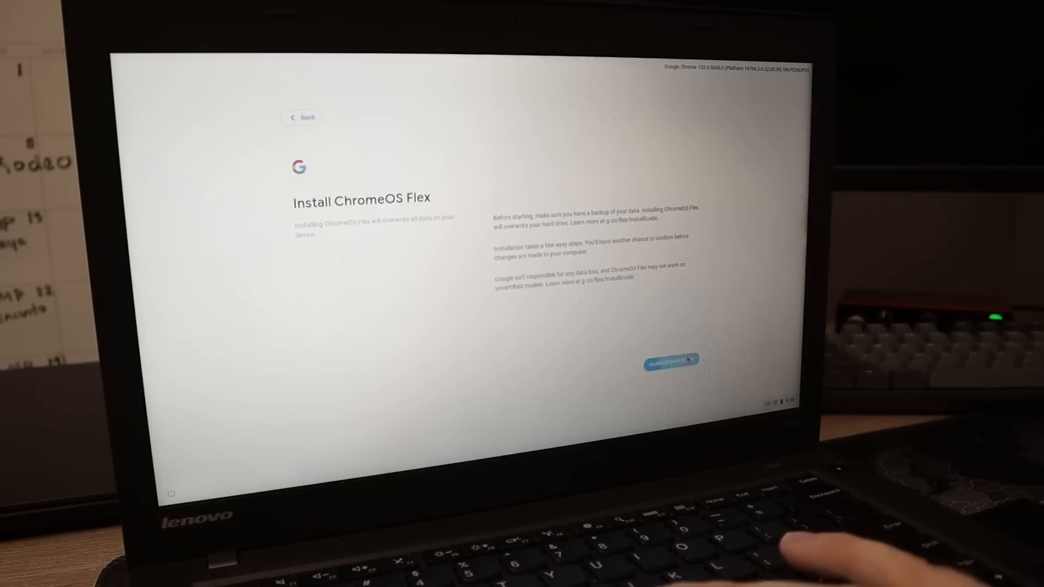
left_click(672, 359)
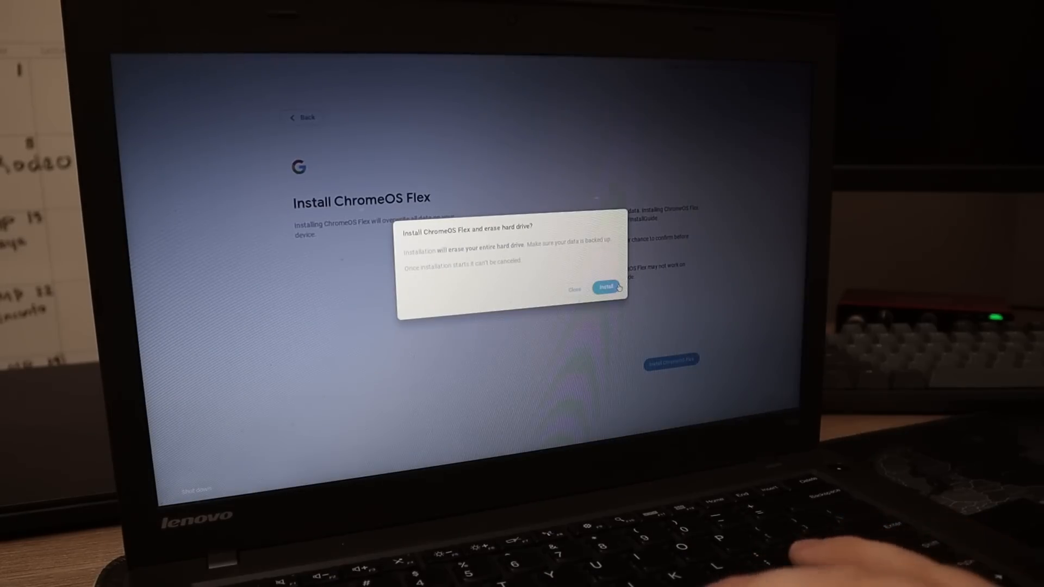
left_click(605, 287)
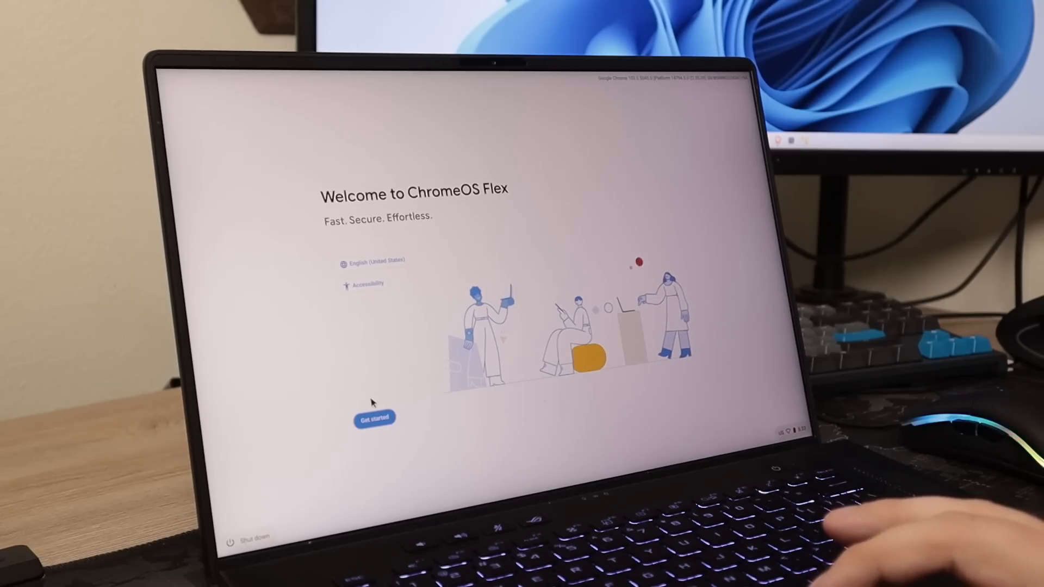
Complete ChromeOS Flex setup on the second laptop with 'Sign me up' switched off.
left_click(374, 417)
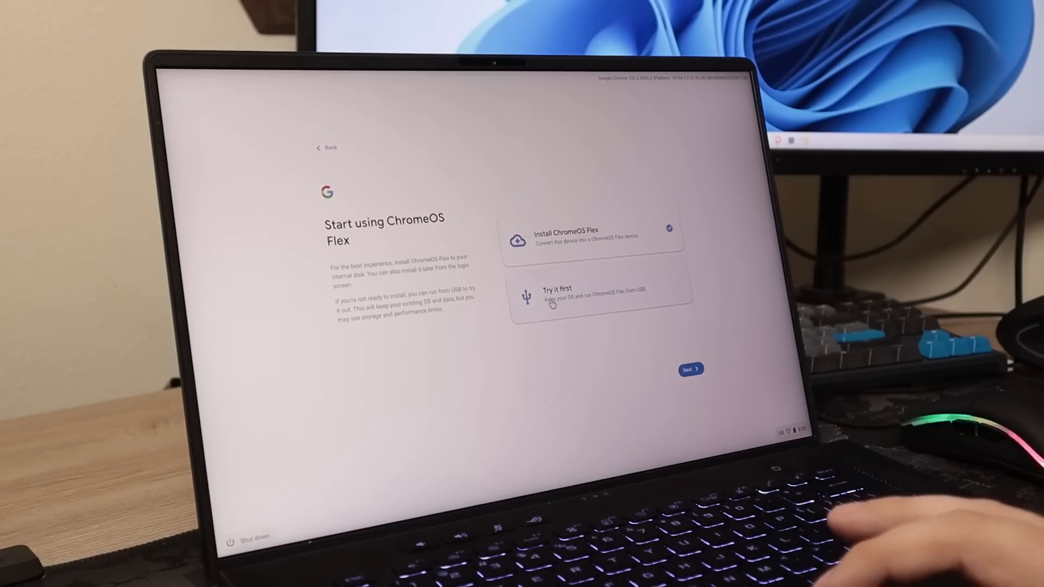
left_click(691, 368)
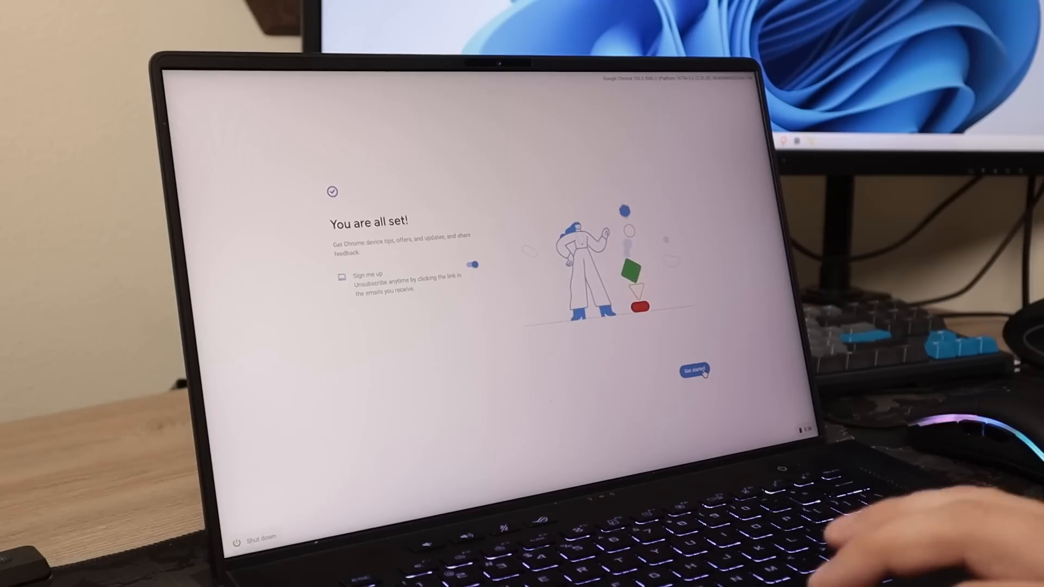
left_click(474, 265)
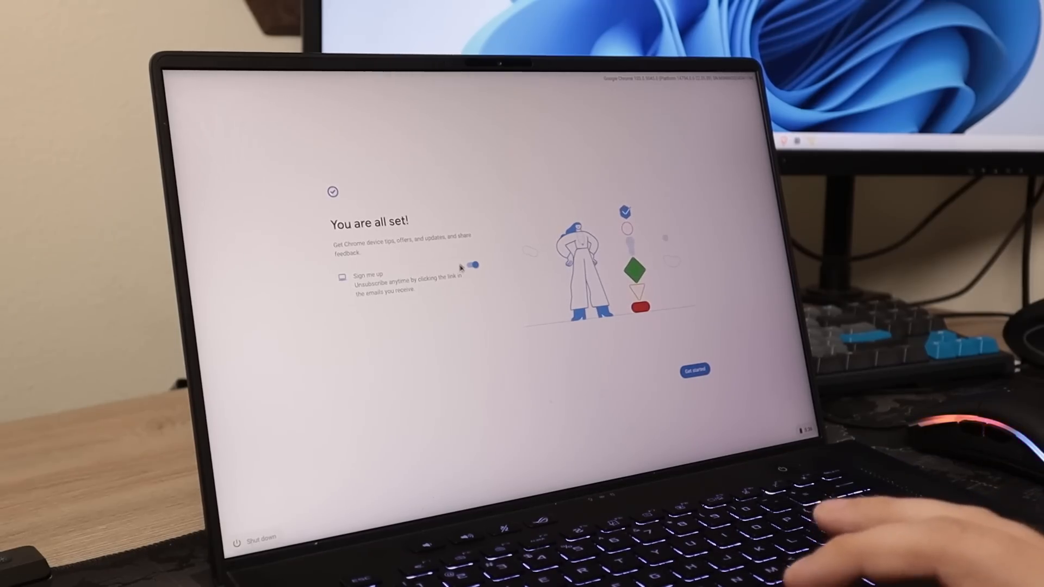
left_click(471, 265)
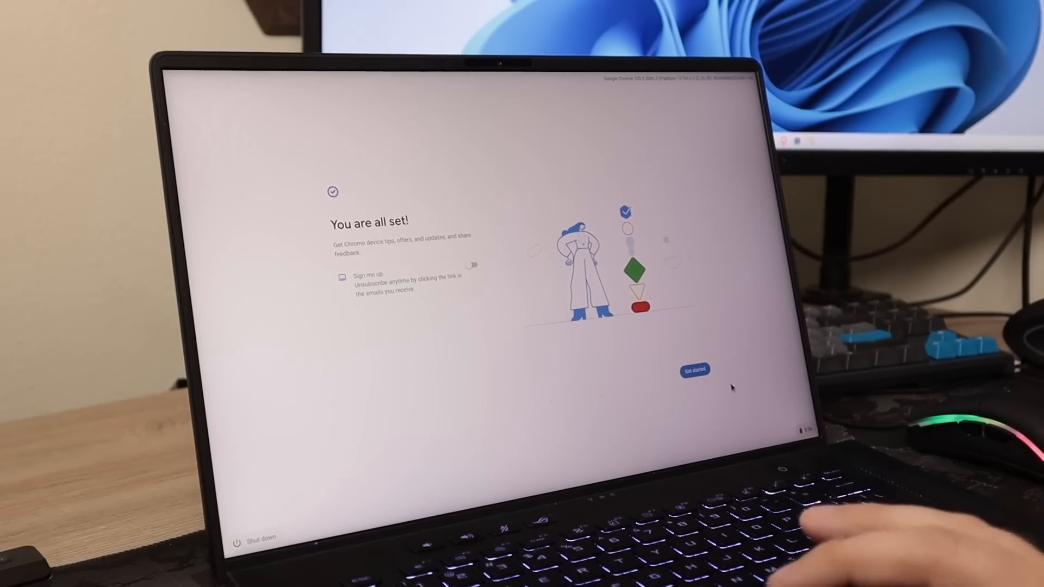
left_click(695, 370)
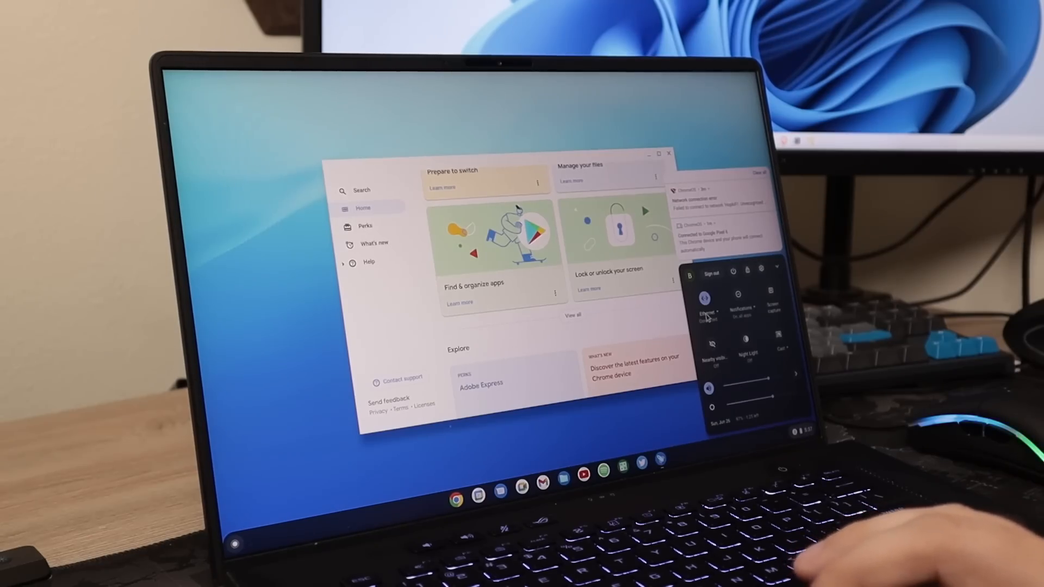
Turn on the Linux development environment in Settings and start its installation.
left_click(705, 306)
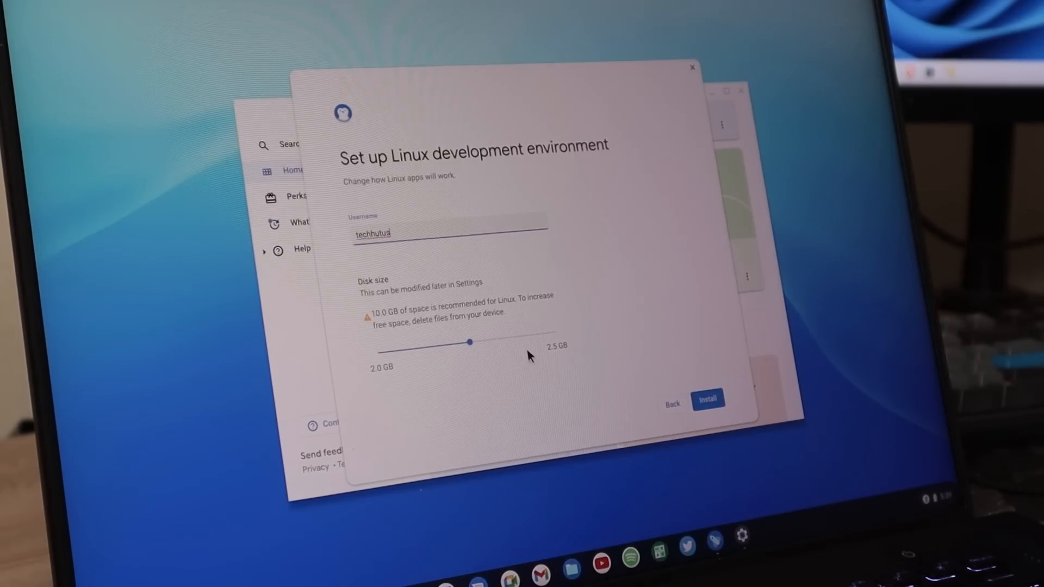
left_click(707, 400)
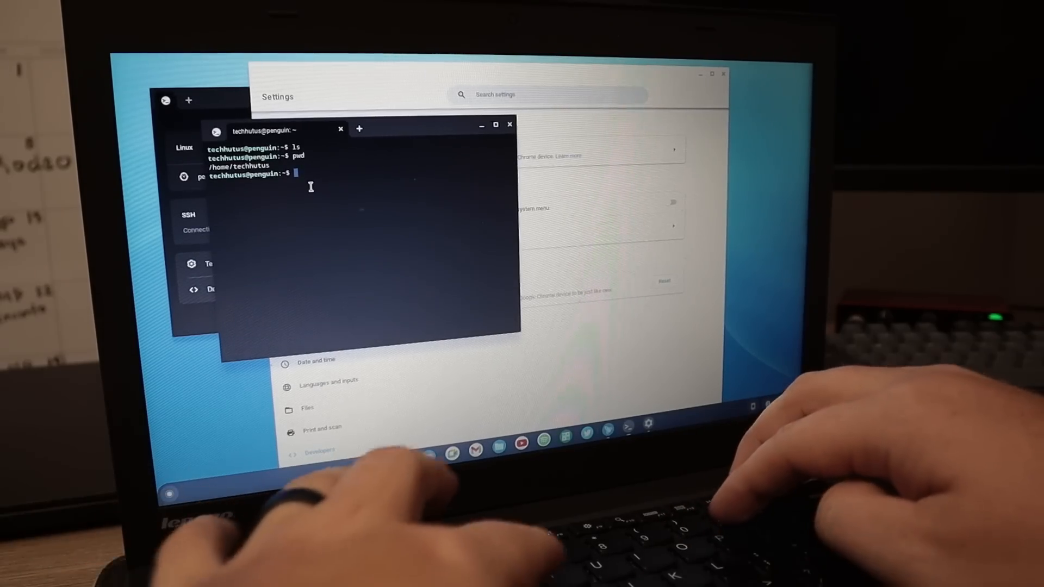
Try htop, which is not installed, and begin typing an apt command.
type("htop")
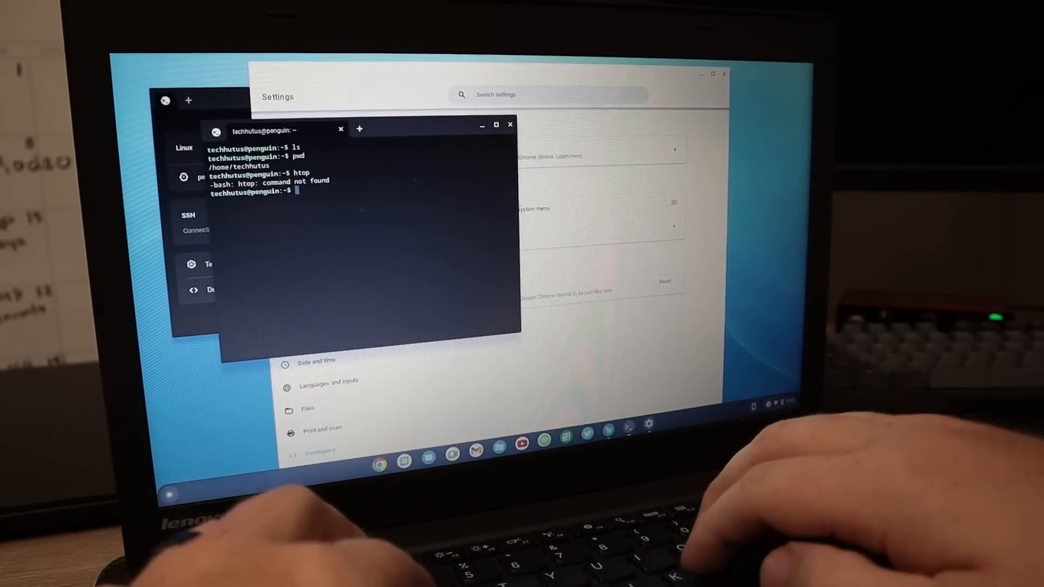
type("ap")
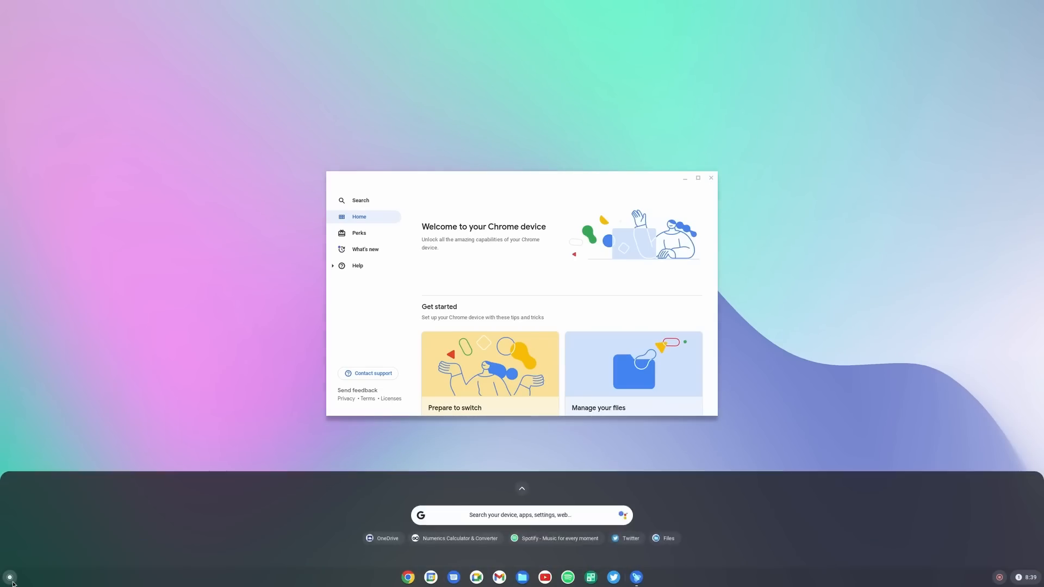
Open the launcher and its search box from the shelf's bottom-left corner.
left_click(647, 578)
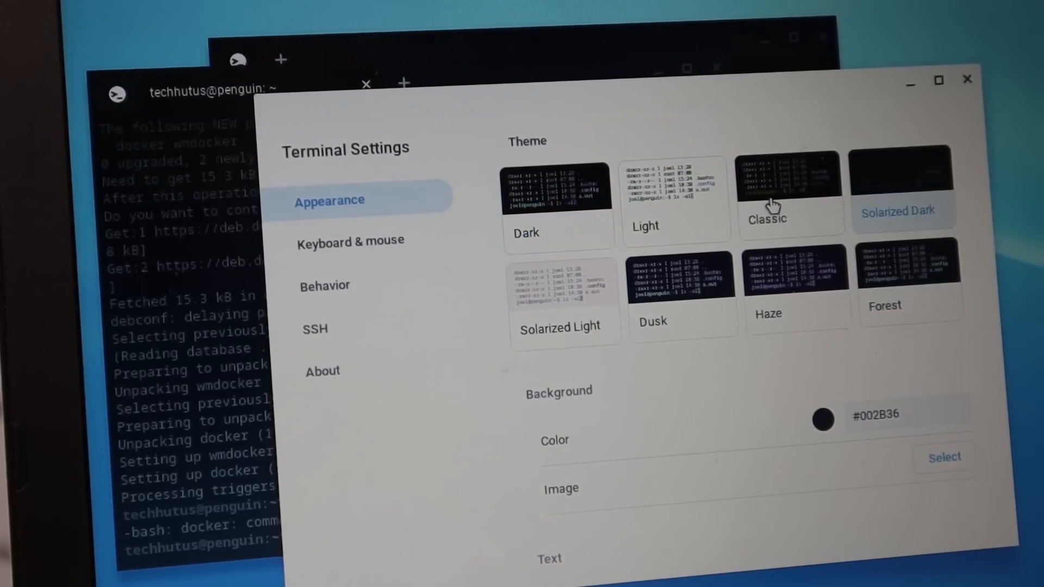
Select the Classic theme tile in Terminal Settings > Appearance.
left_click(789, 186)
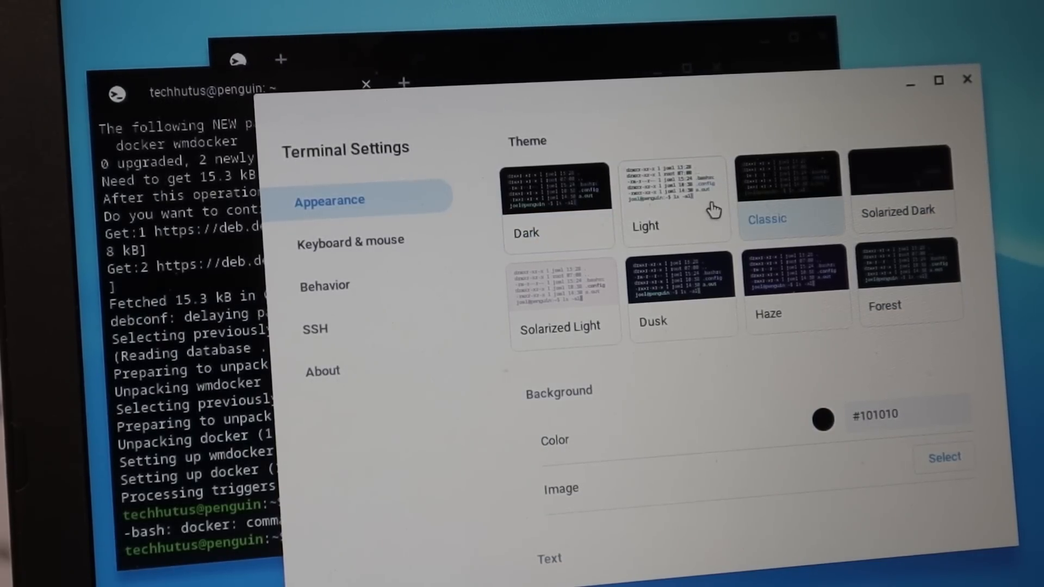
left_click(675, 193)
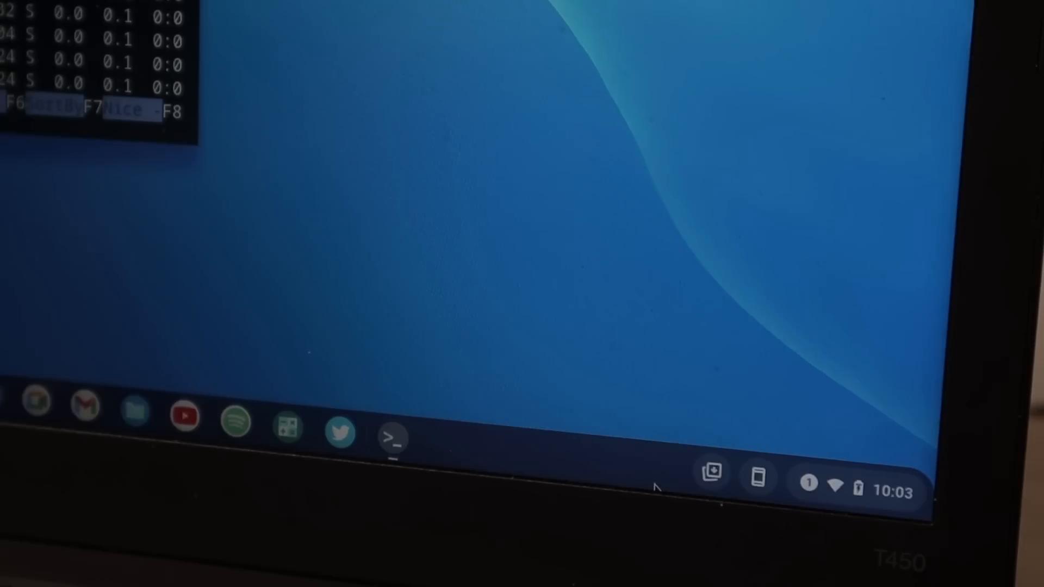
Change the screen brightness with the quick settings brightness slider.
left_click(859, 483)
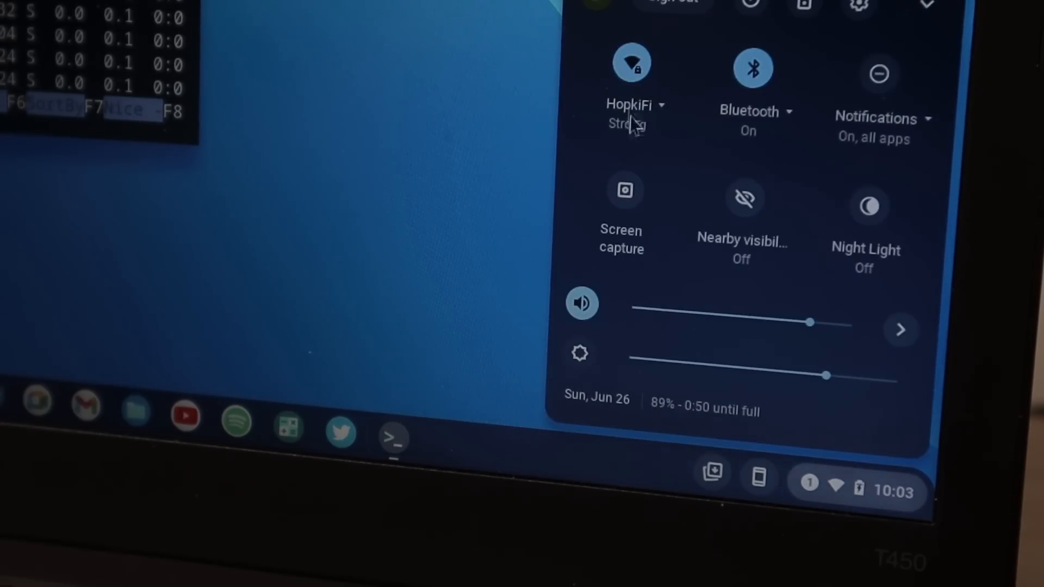
mouse_move(833, 267)
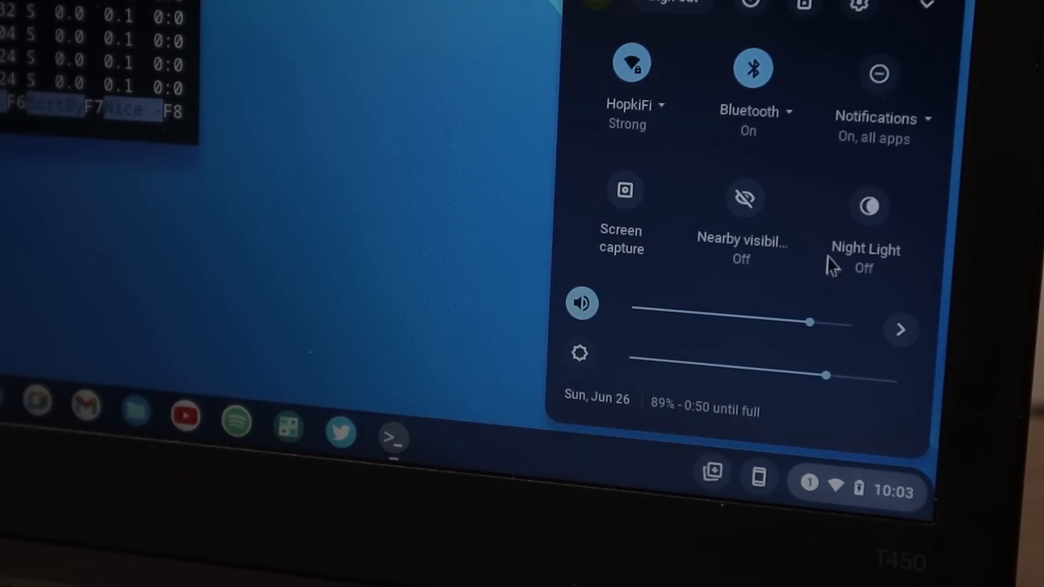
mouse_move(836, 392)
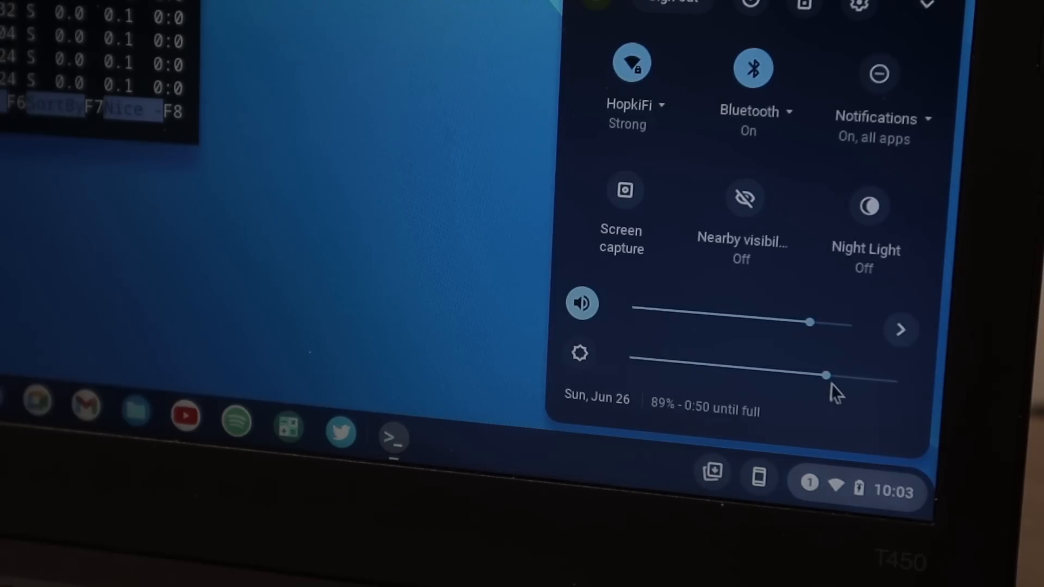
left_click_drag(825, 374, 722, 366)
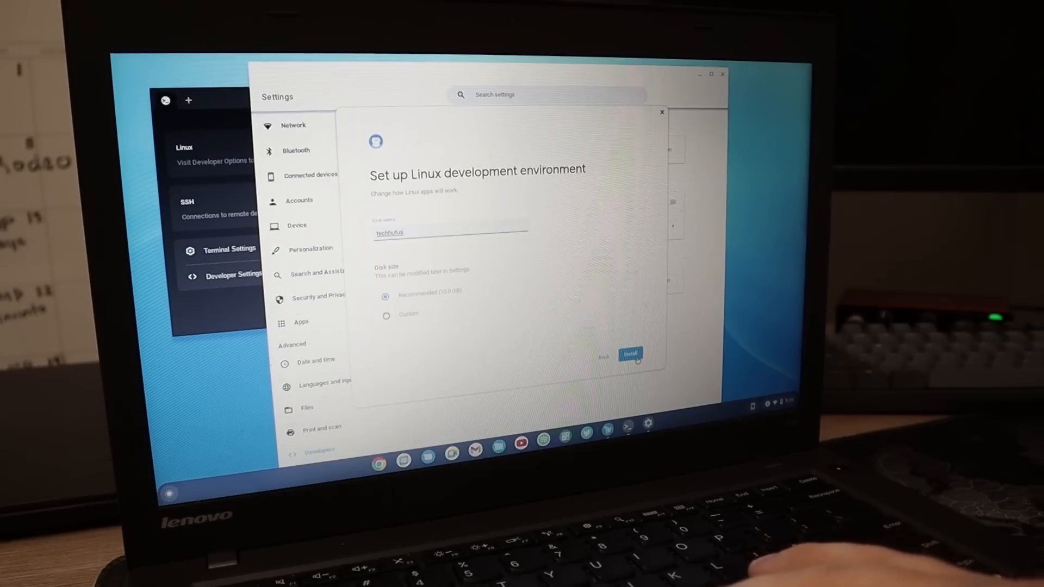
Keep the recommended disk size and start the Linux development environment install.
left_click(629, 353)
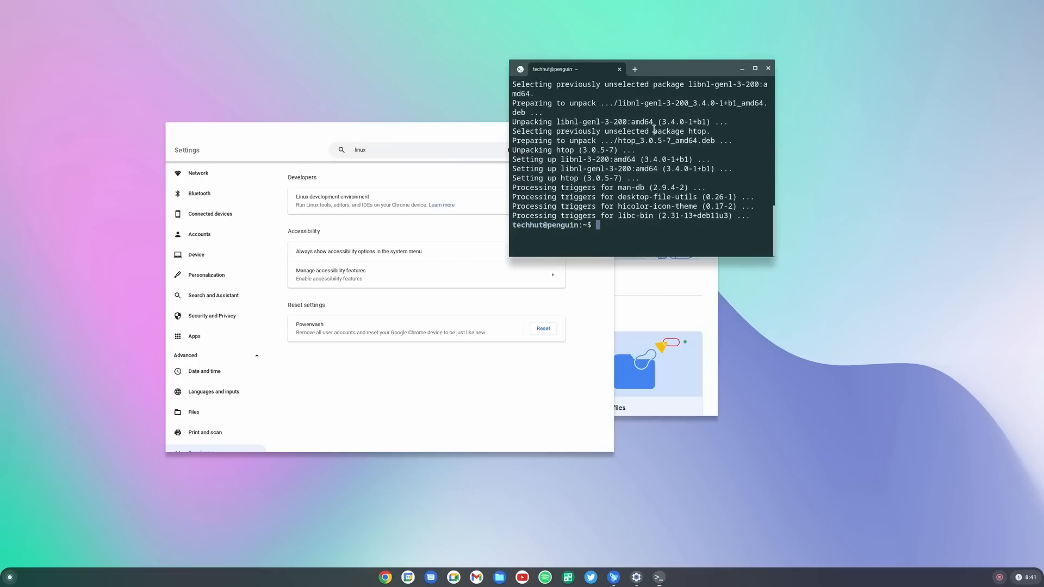
Launch the htop process viewer from the terminal prompt.
type("htop")
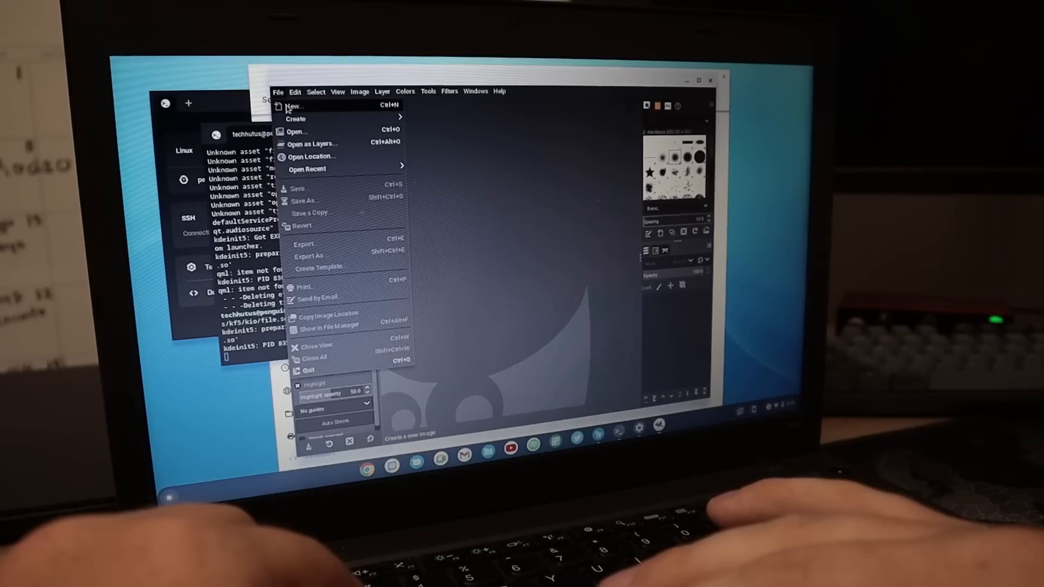
Create a new 1920×1080 pixel image through File > New.
left_click(291, 106)
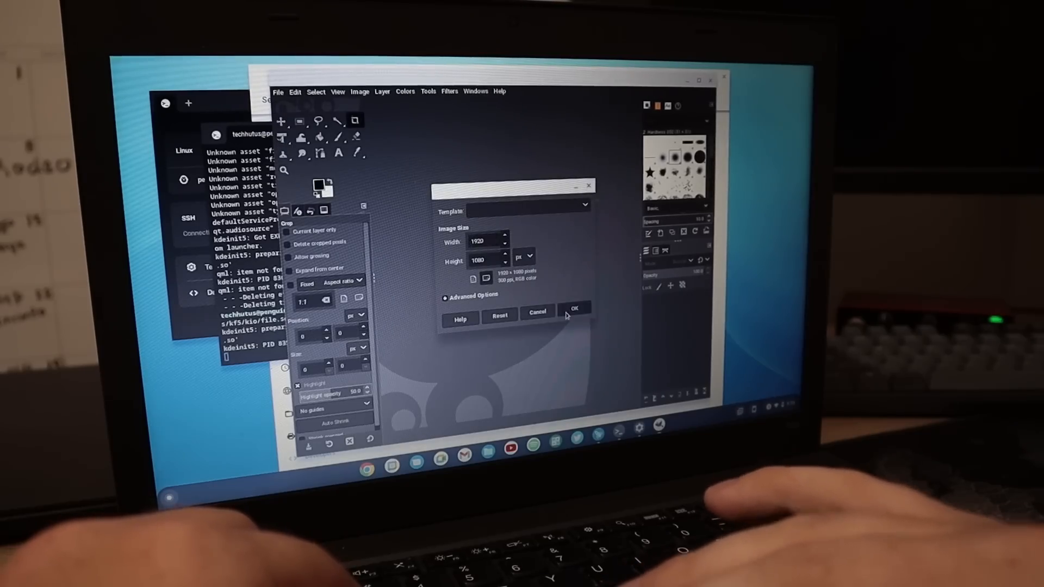
left_click(576, 308)
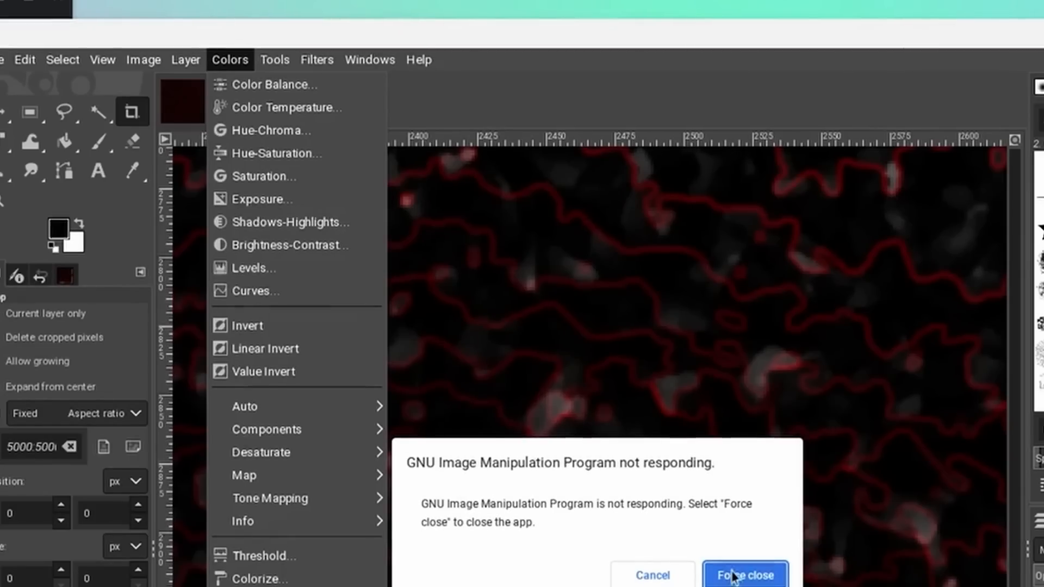
Force close the frozen GIMP from the not-responding dialog.
left_click(745, 575)
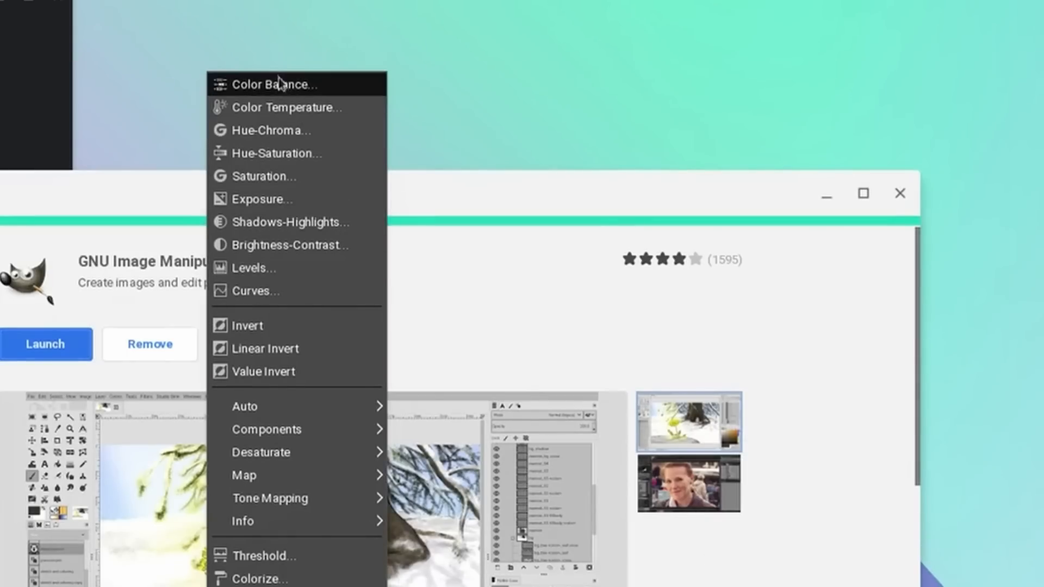
mouse_move(303, 451)
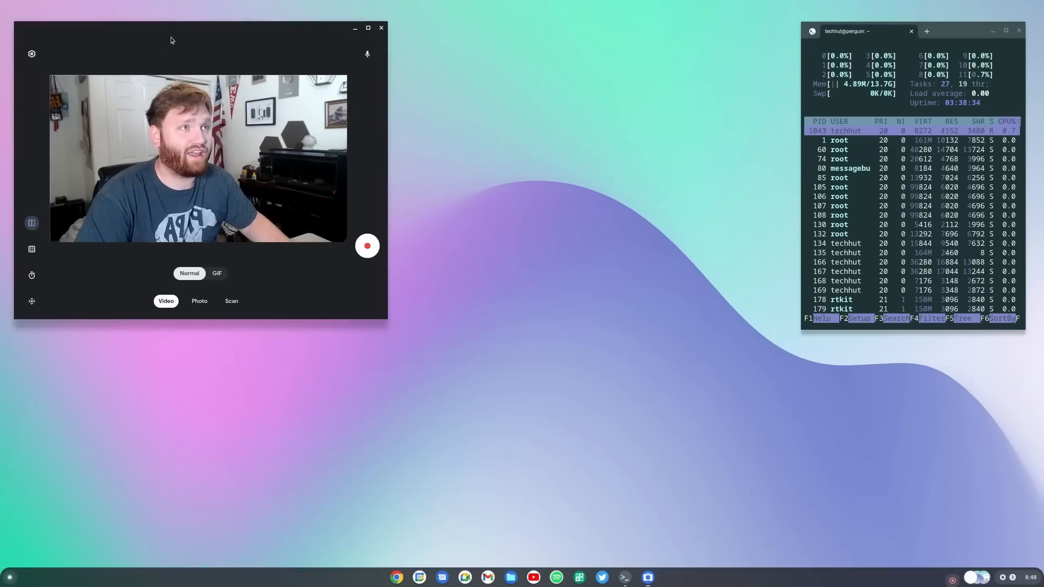
Resize the Camera window larger, then smaller, and move it top-left.
left_click_drag(172, 39, 372, 127)
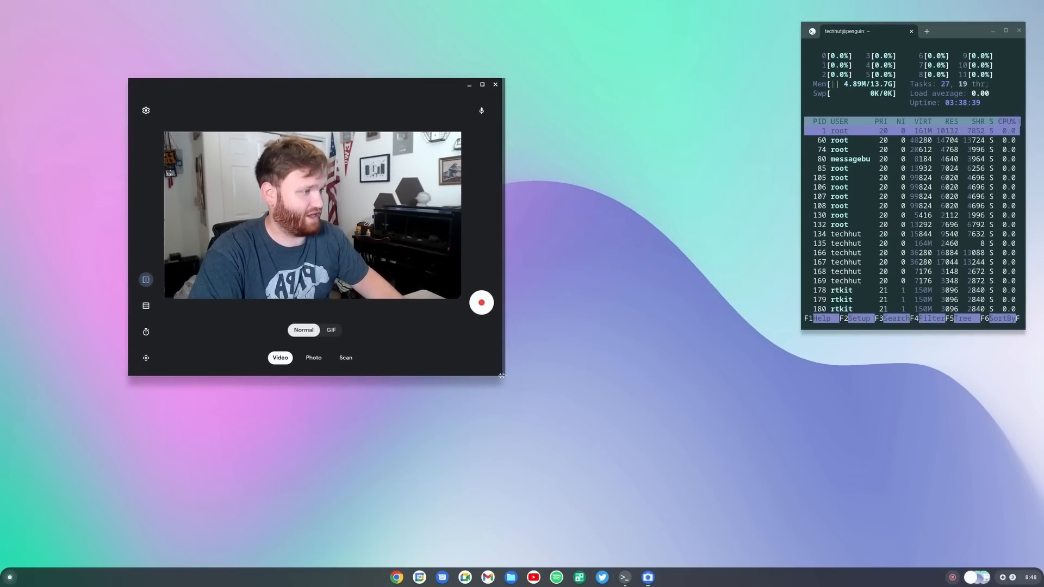
left_click_drag(502, 377, 673, 471)
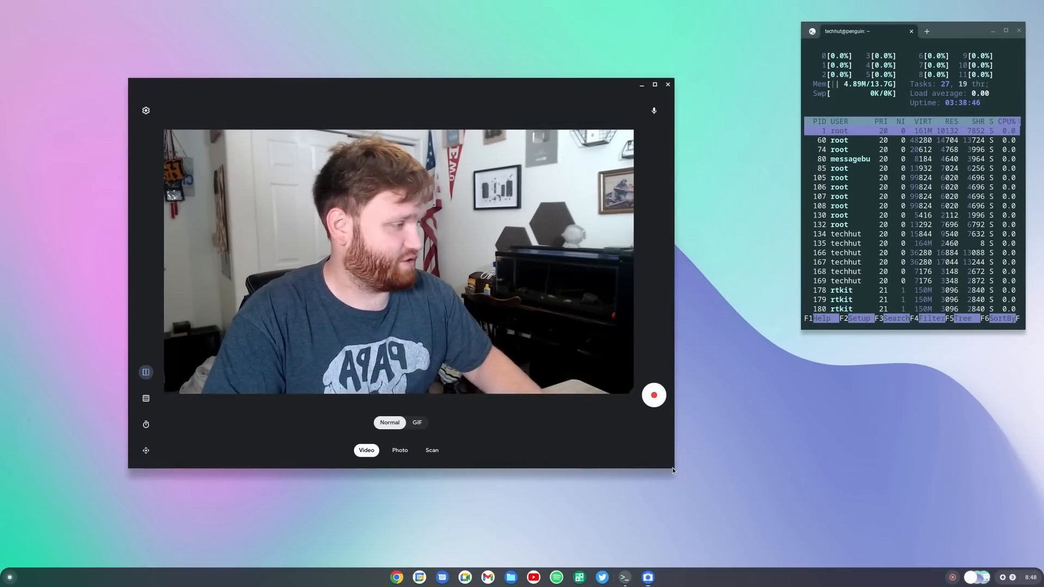
left_click_drag(673, 469, 454, 338)
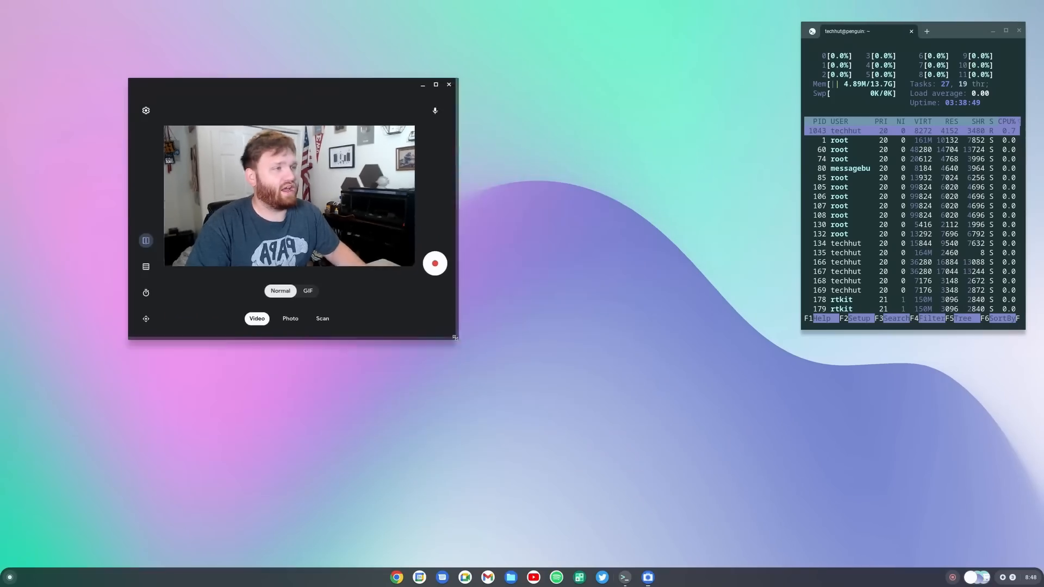
left_click_drag(292, 85, 246, 84)
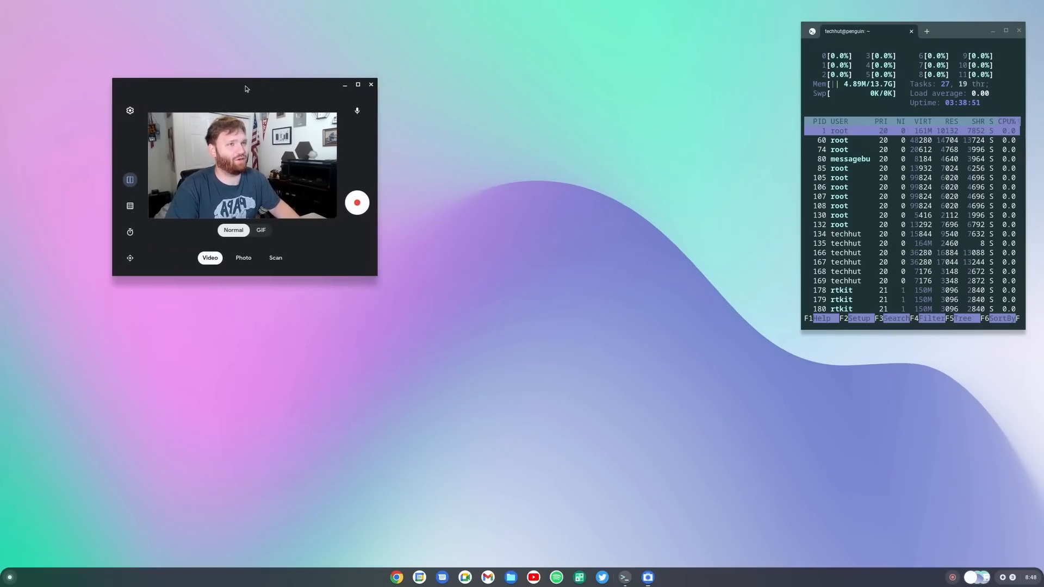
left_click_drag(246, 88, 152, 28)
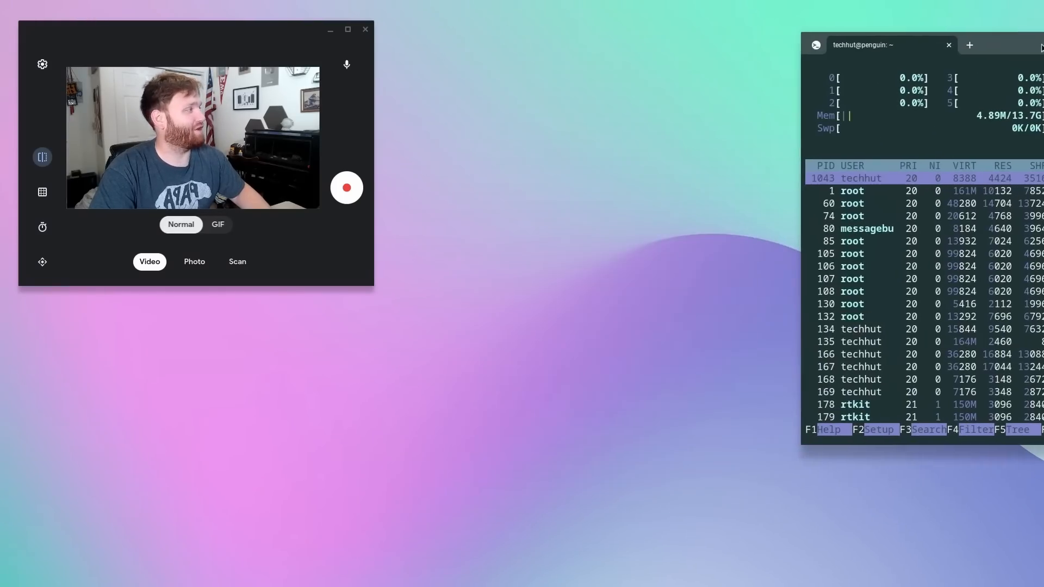
Run Geekbench in a new terminal tab, log in, and view saved results.
left_click(969, 44)
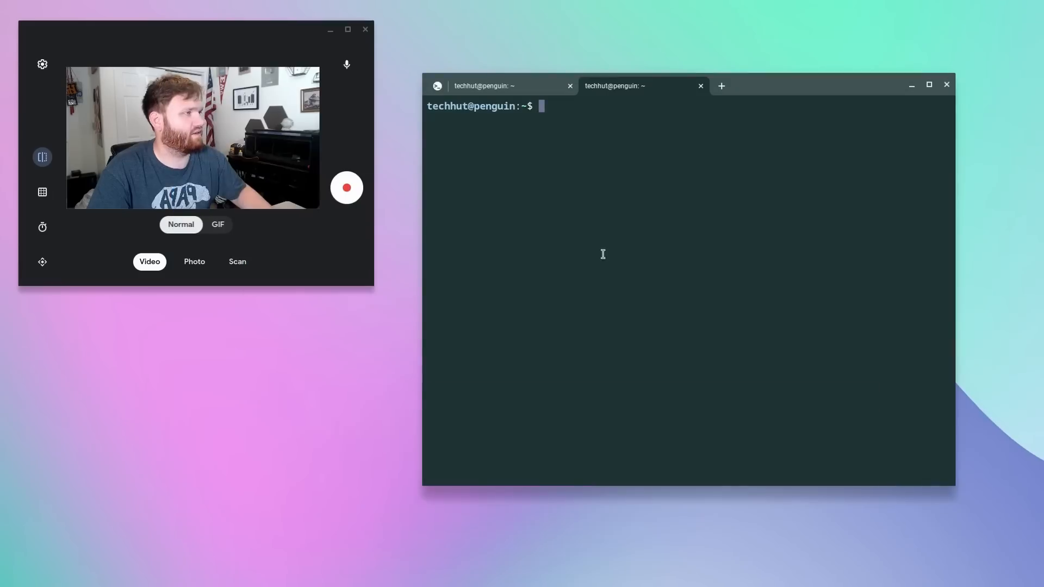
type("wghe")
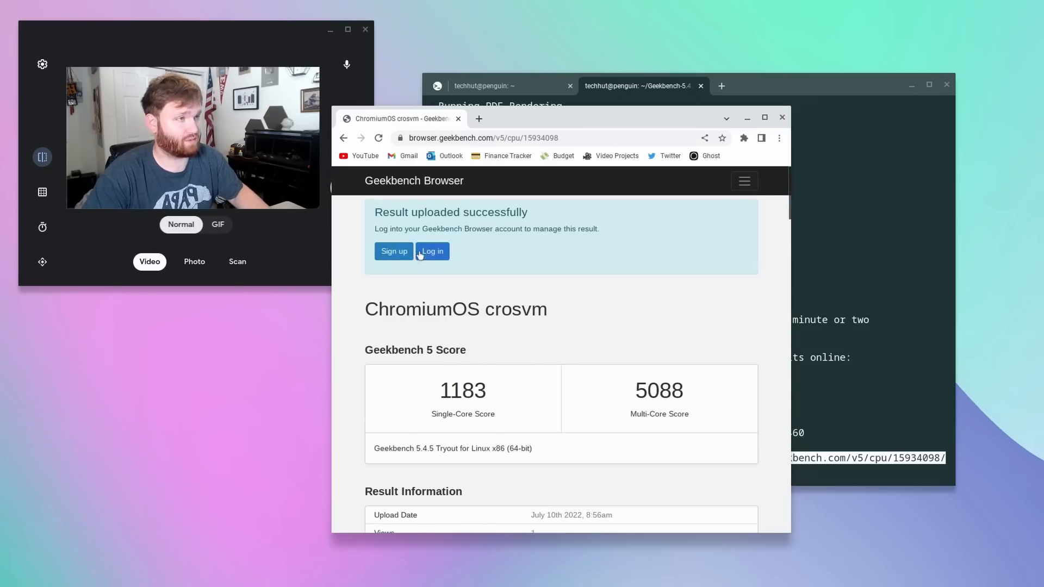
left_click(432, 252)
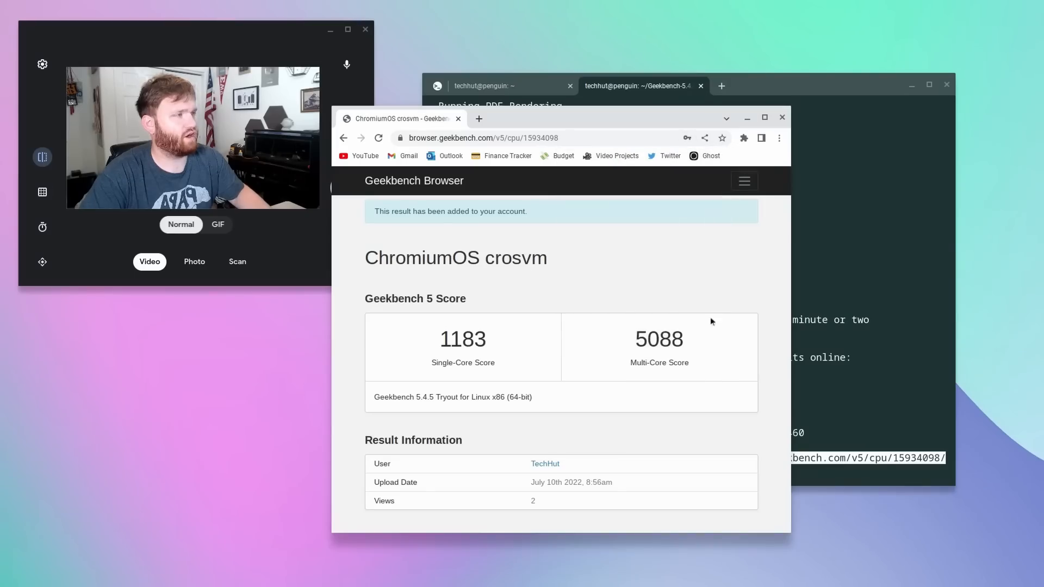
left_click(544, 463)
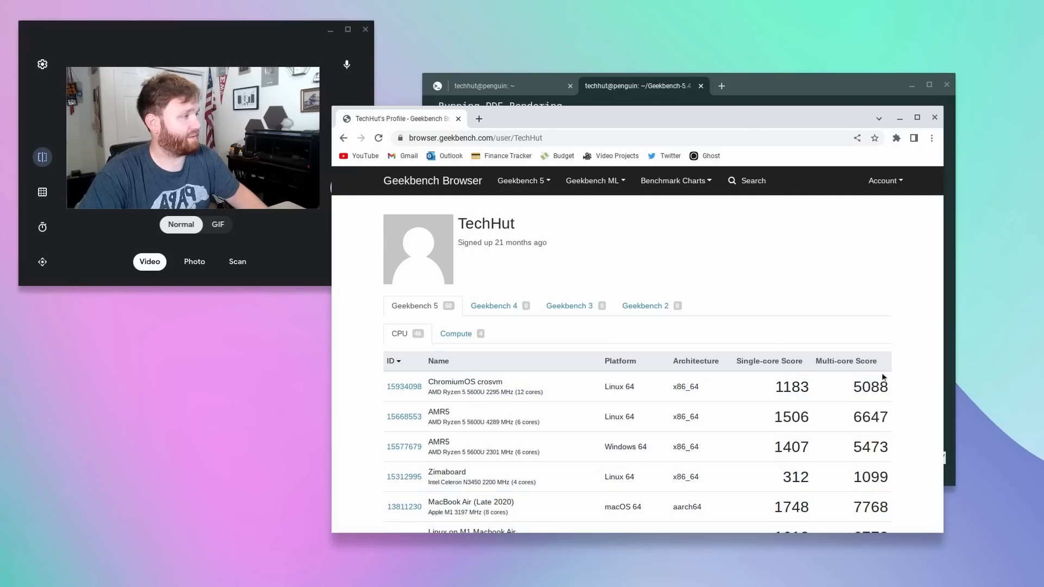
left_click(769, 361)
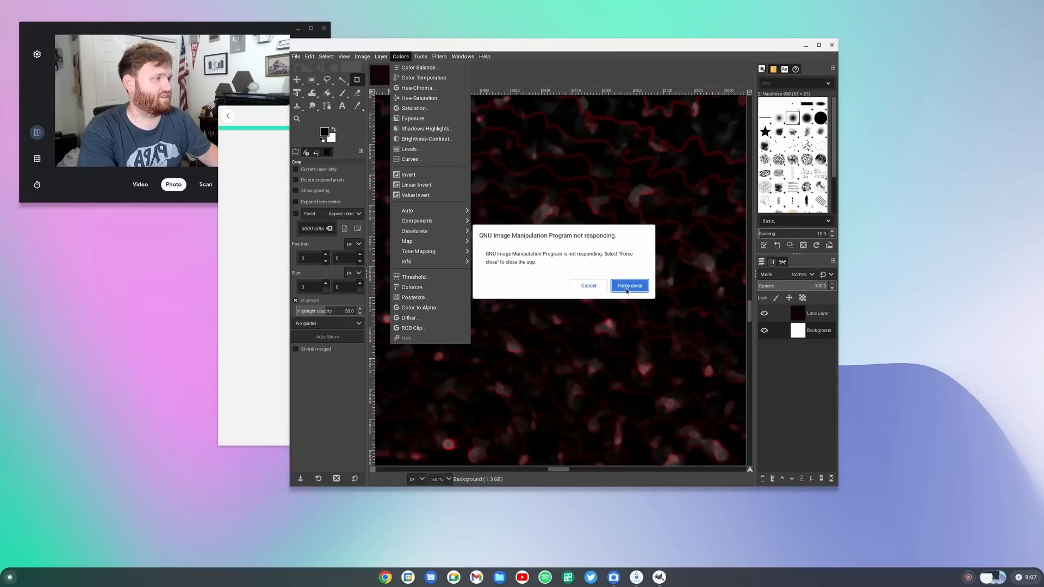
Force close the frozen GIMP window from the 'not responding' dialog.
left_click(628, 285)
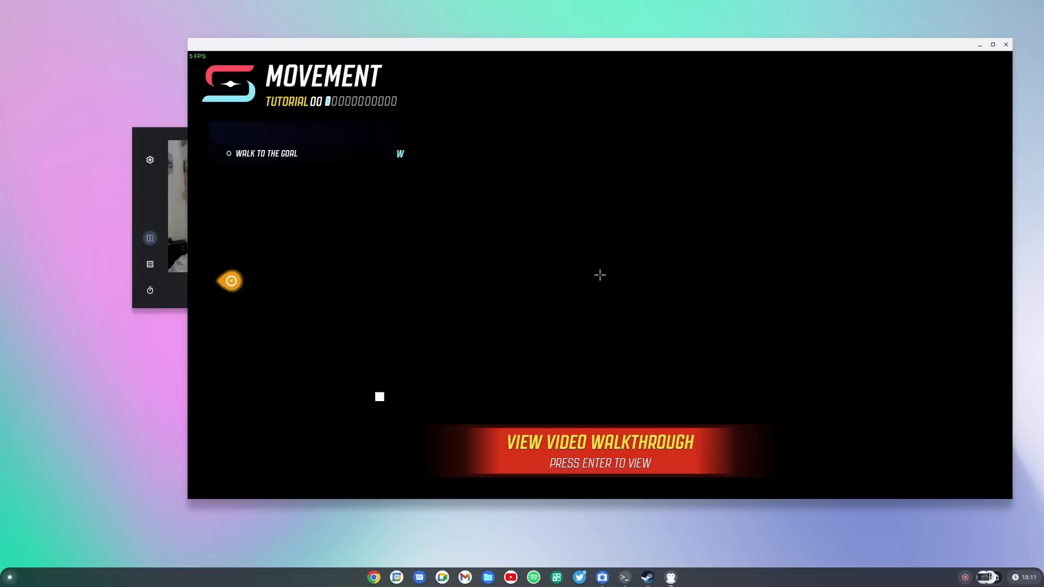
Leave the Splitgate Movement tutorial and close the game window.
key("Escape")
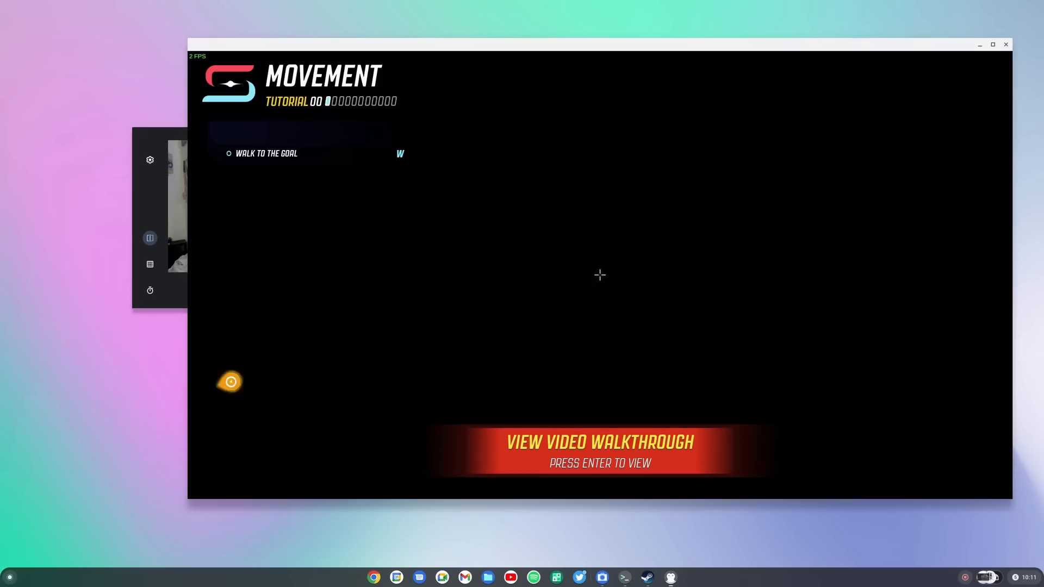
key("Escape")
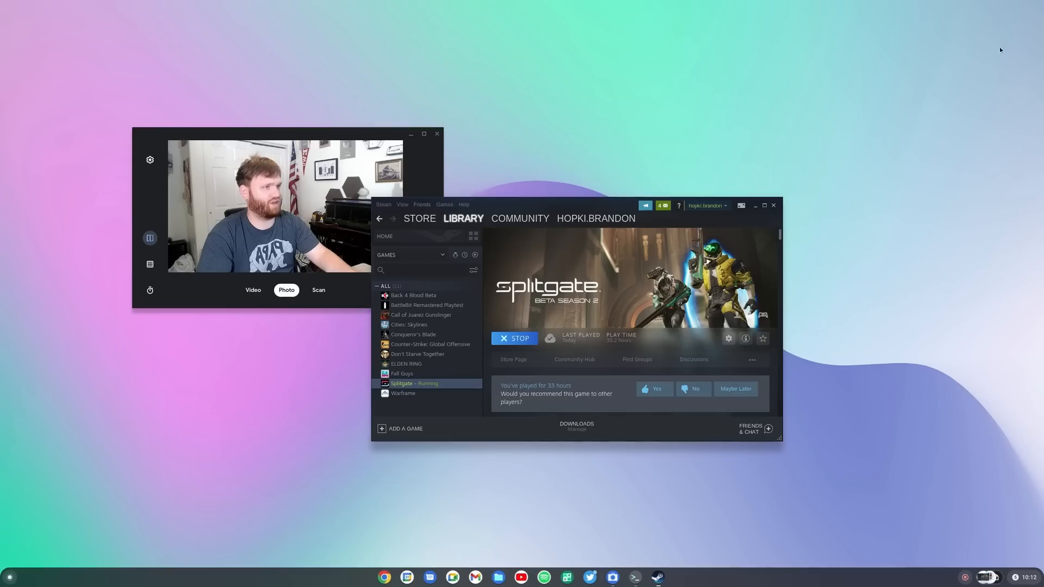
Stop Splitgate from the Steam library so its entry returns to Play.
left_click(513, 338)
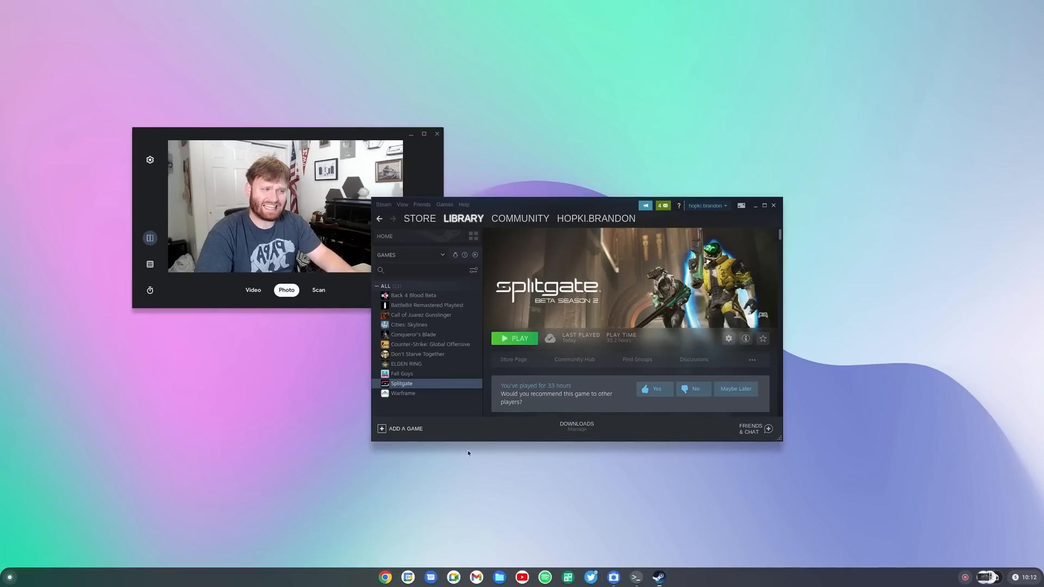